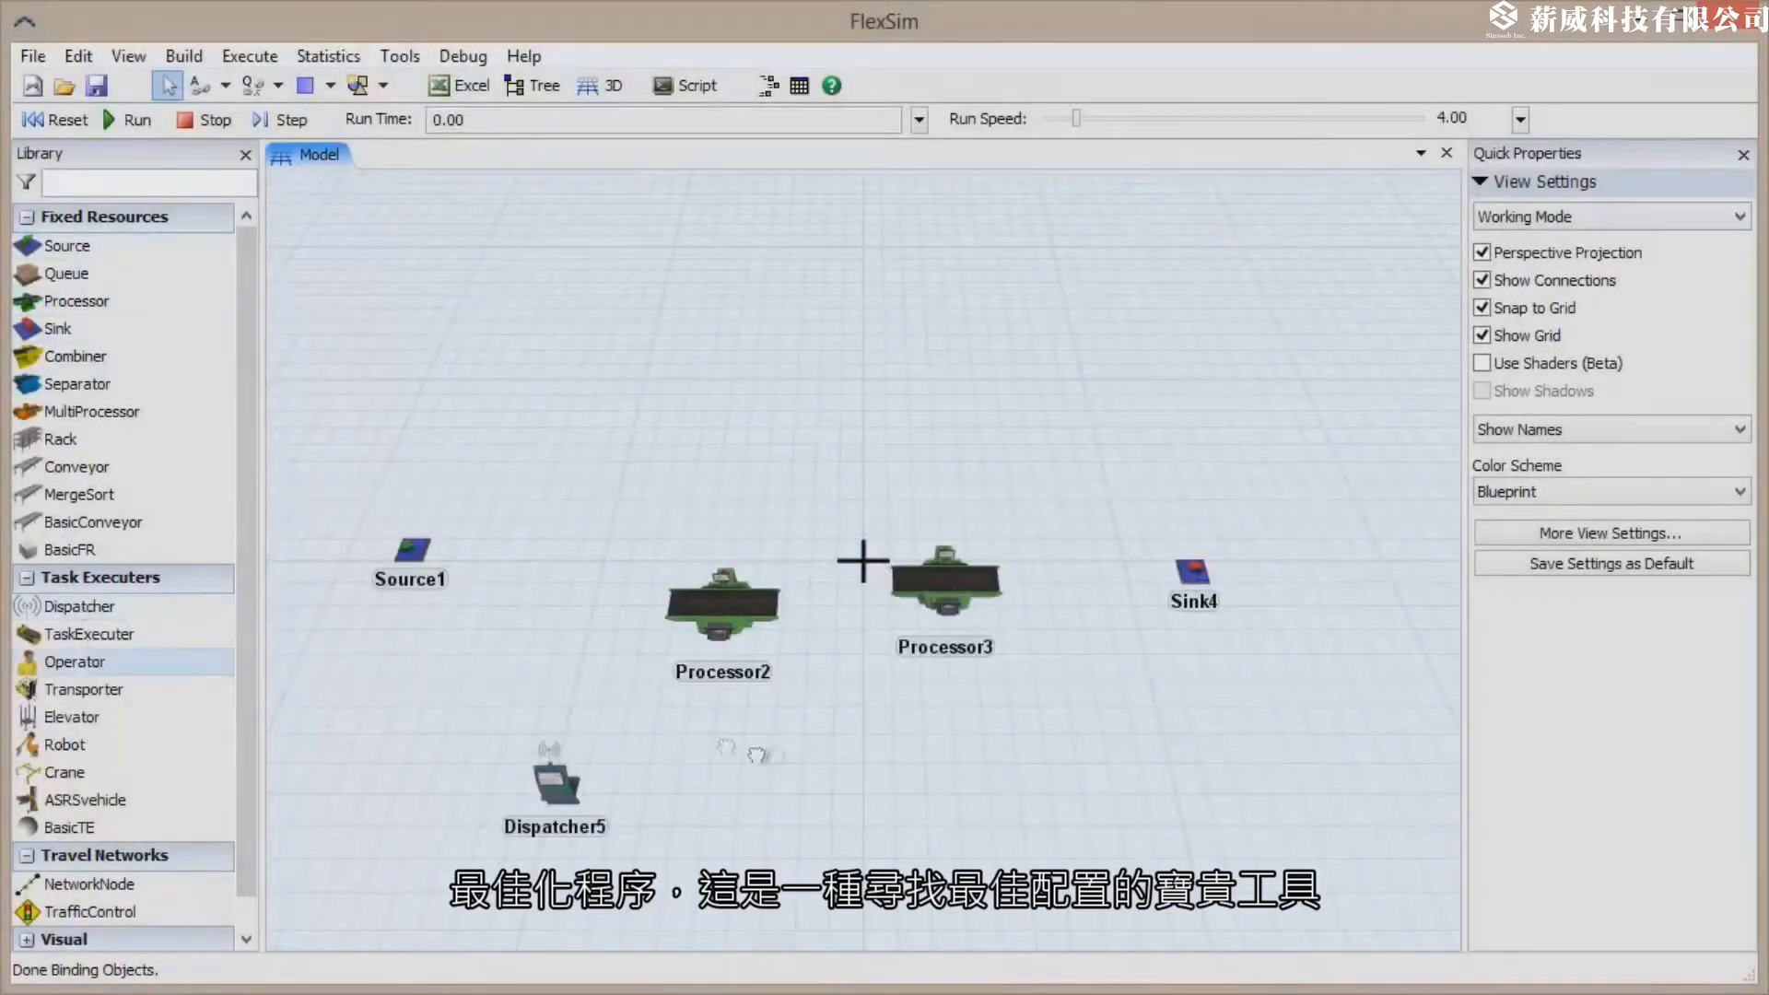
Inspect Processor3, Operator7 and Source1, then place Processor2 at X -10 with normal(10,2) process time.
left_click(944, 577)
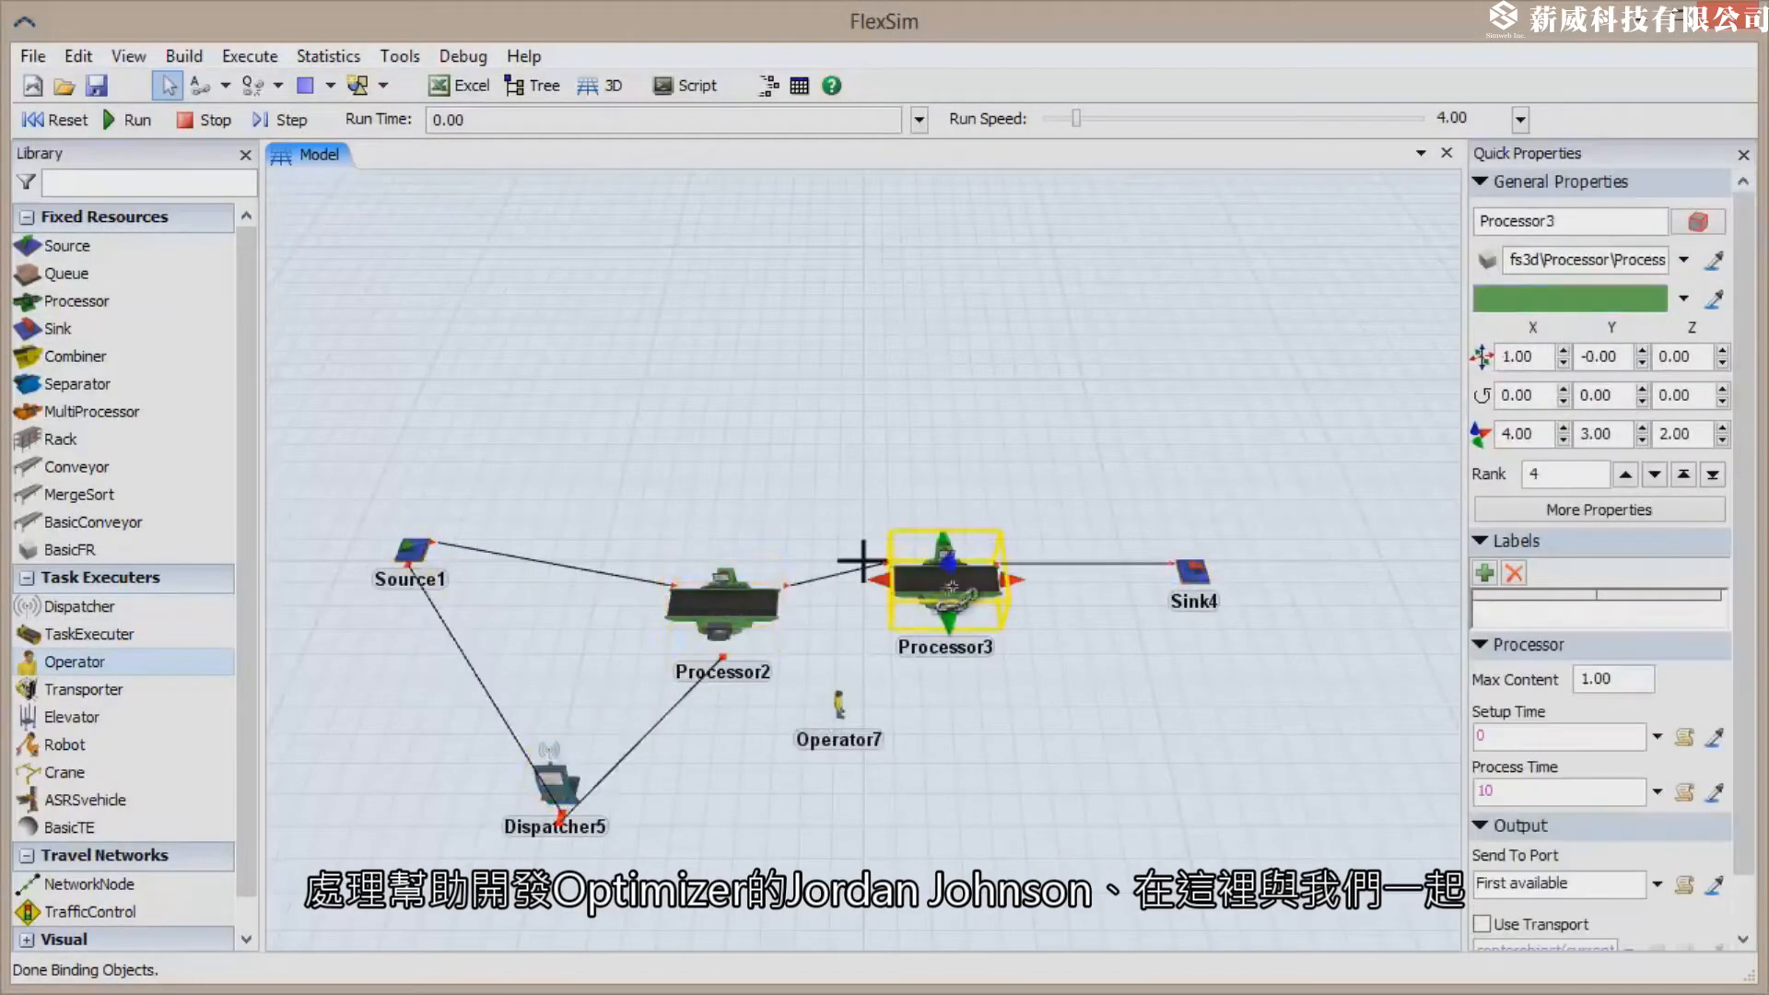
left_click(839, 702)
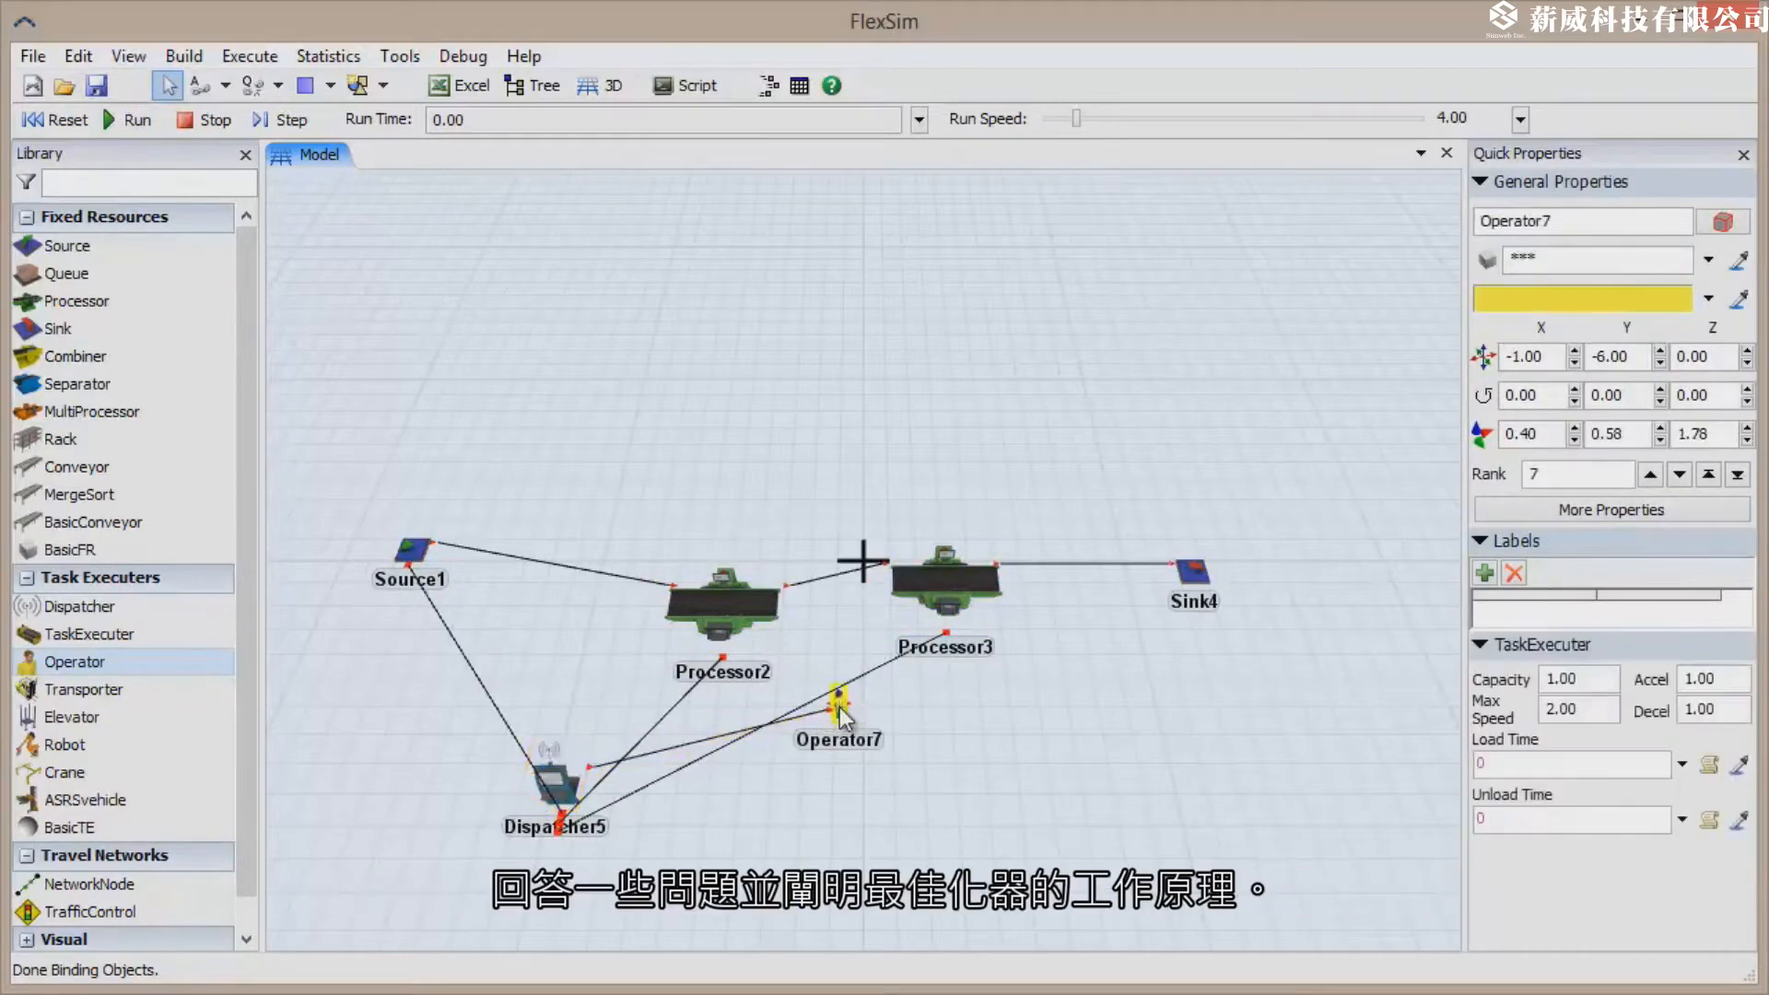
left_click(410, 549)
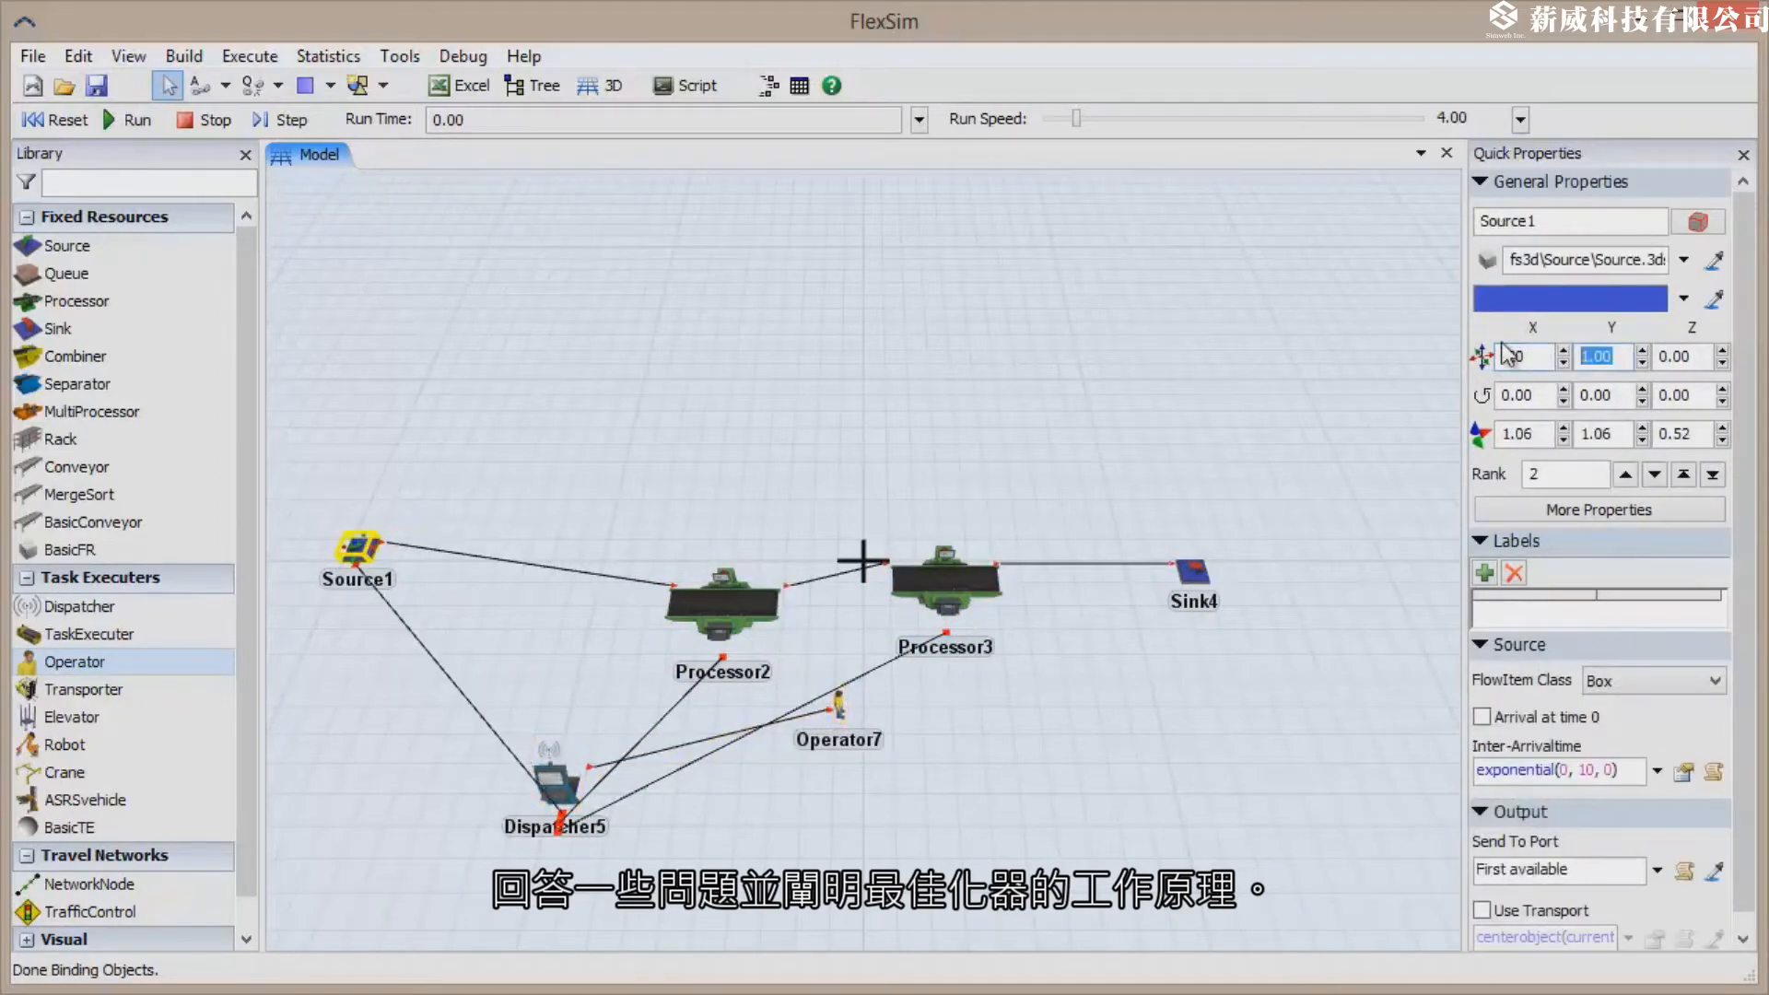
left_click(720, 605)
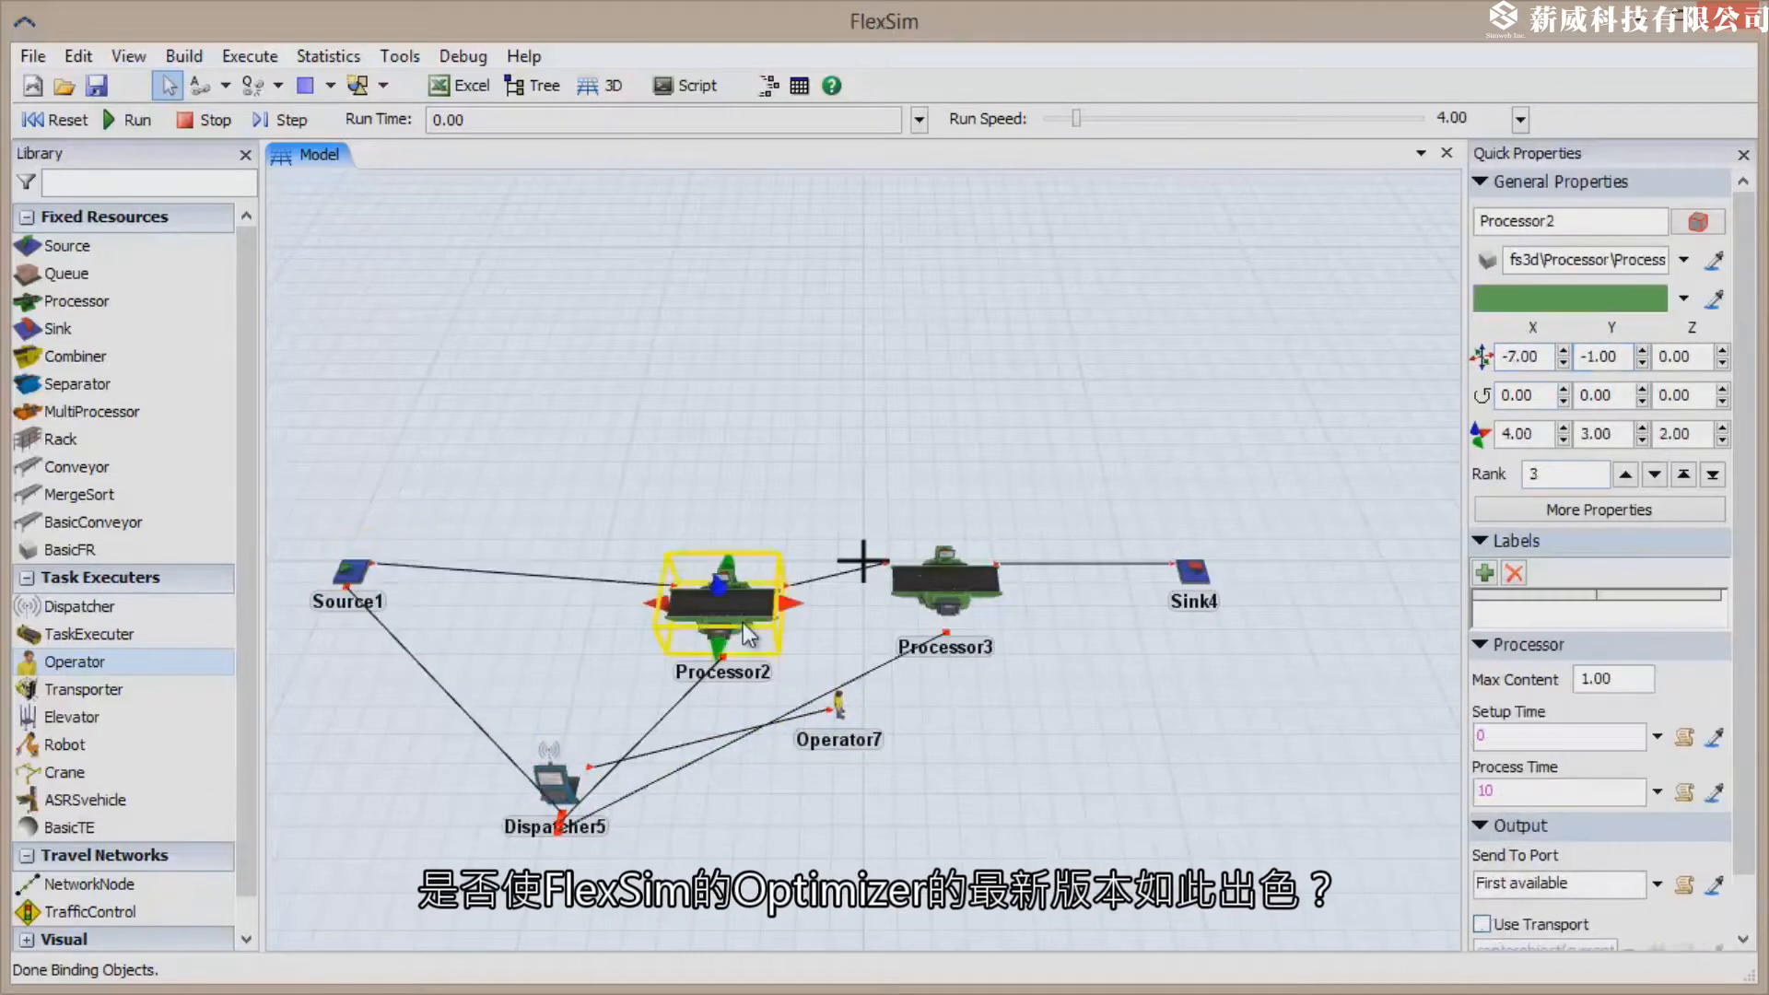
type("-10")
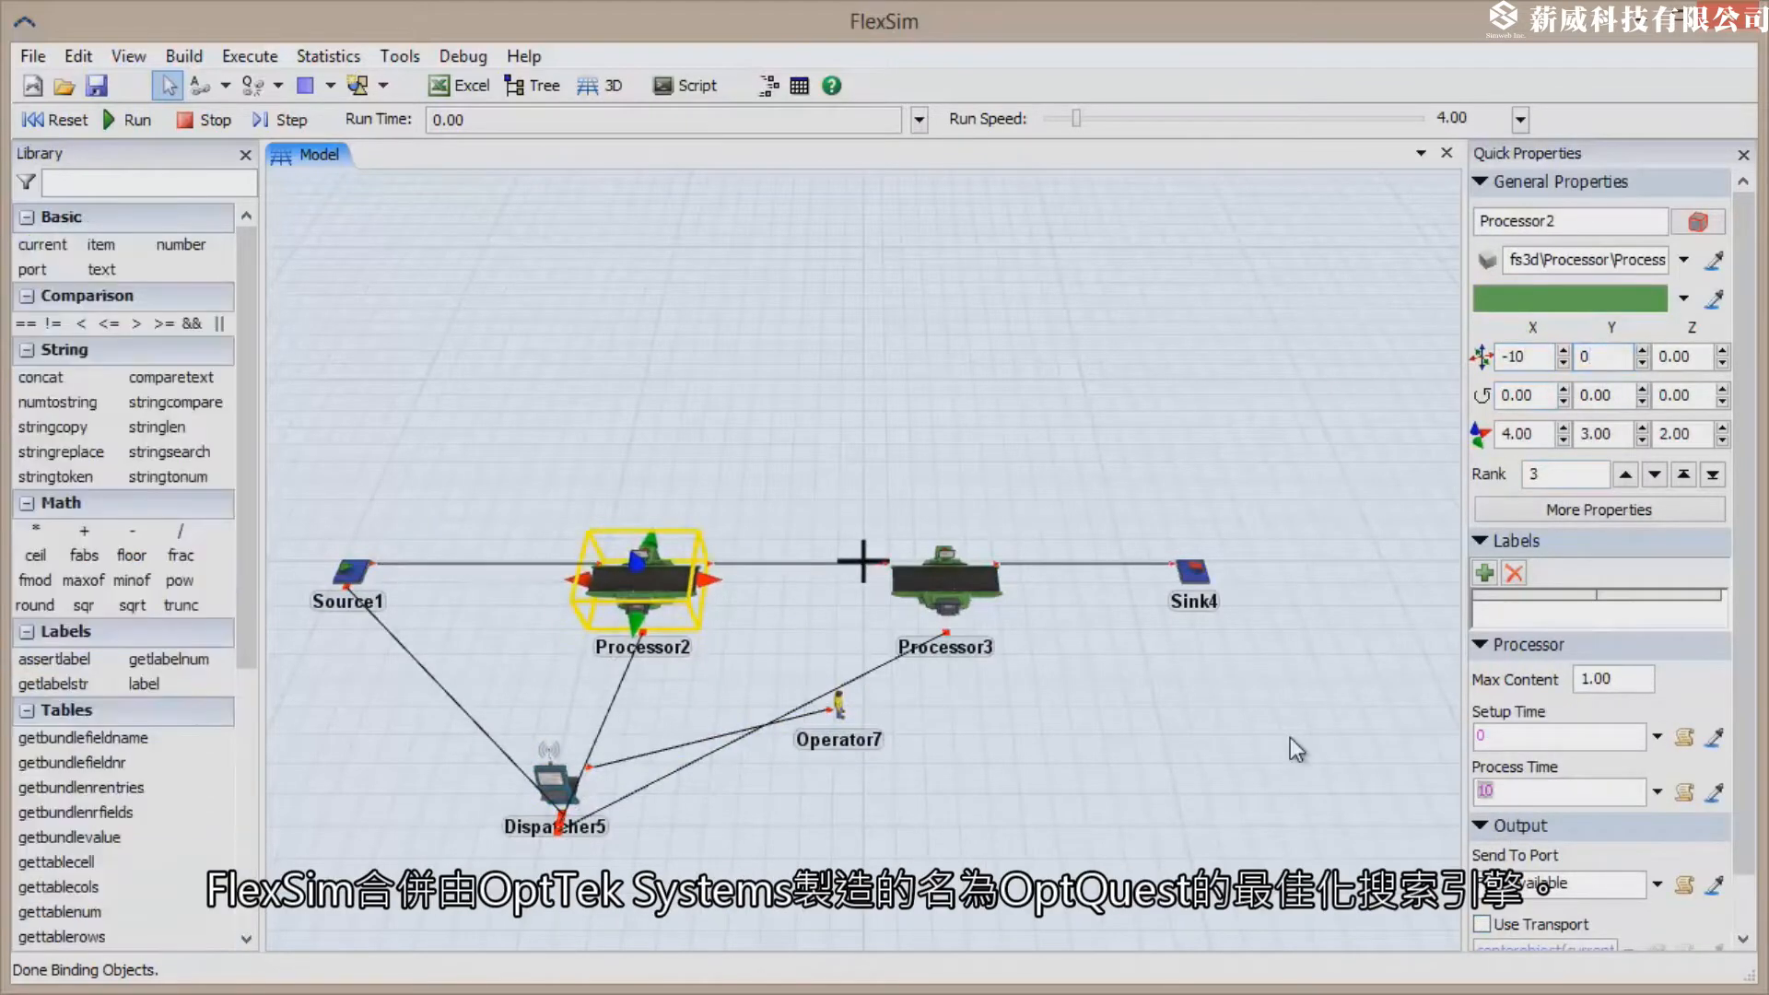
type("normal(10,2)")
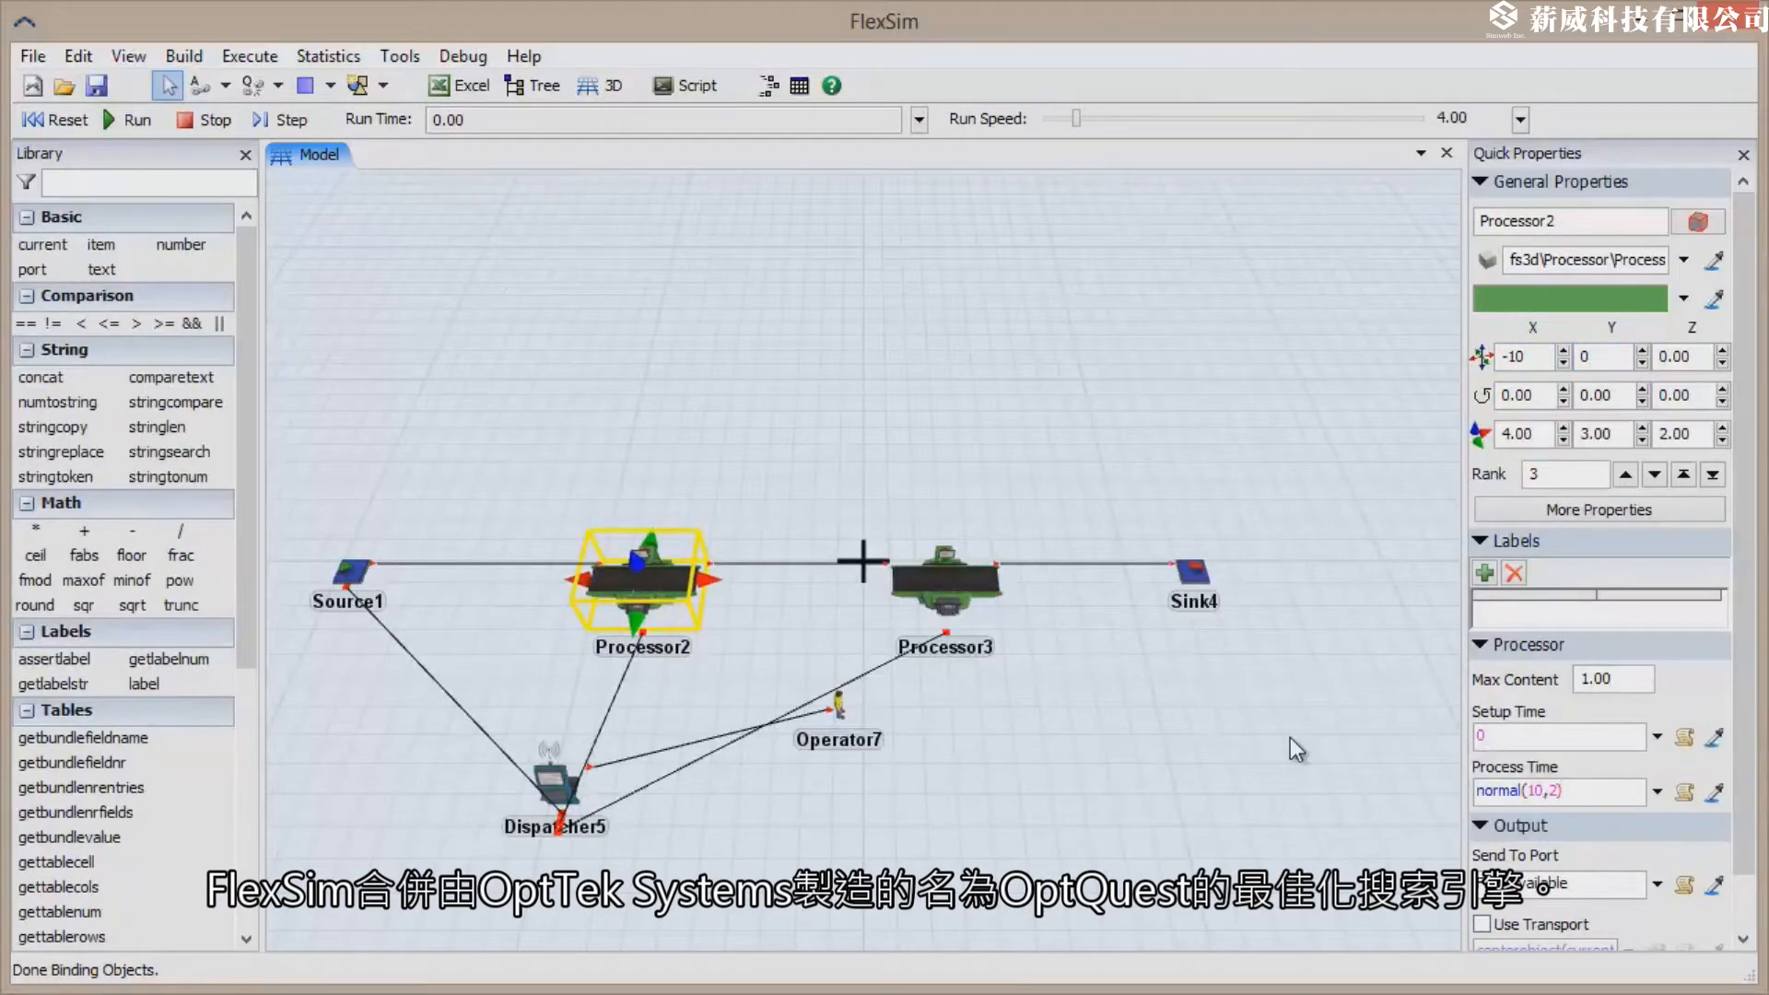
Give Processor3 a normal(12,3) process time.
left_click(946, 578)
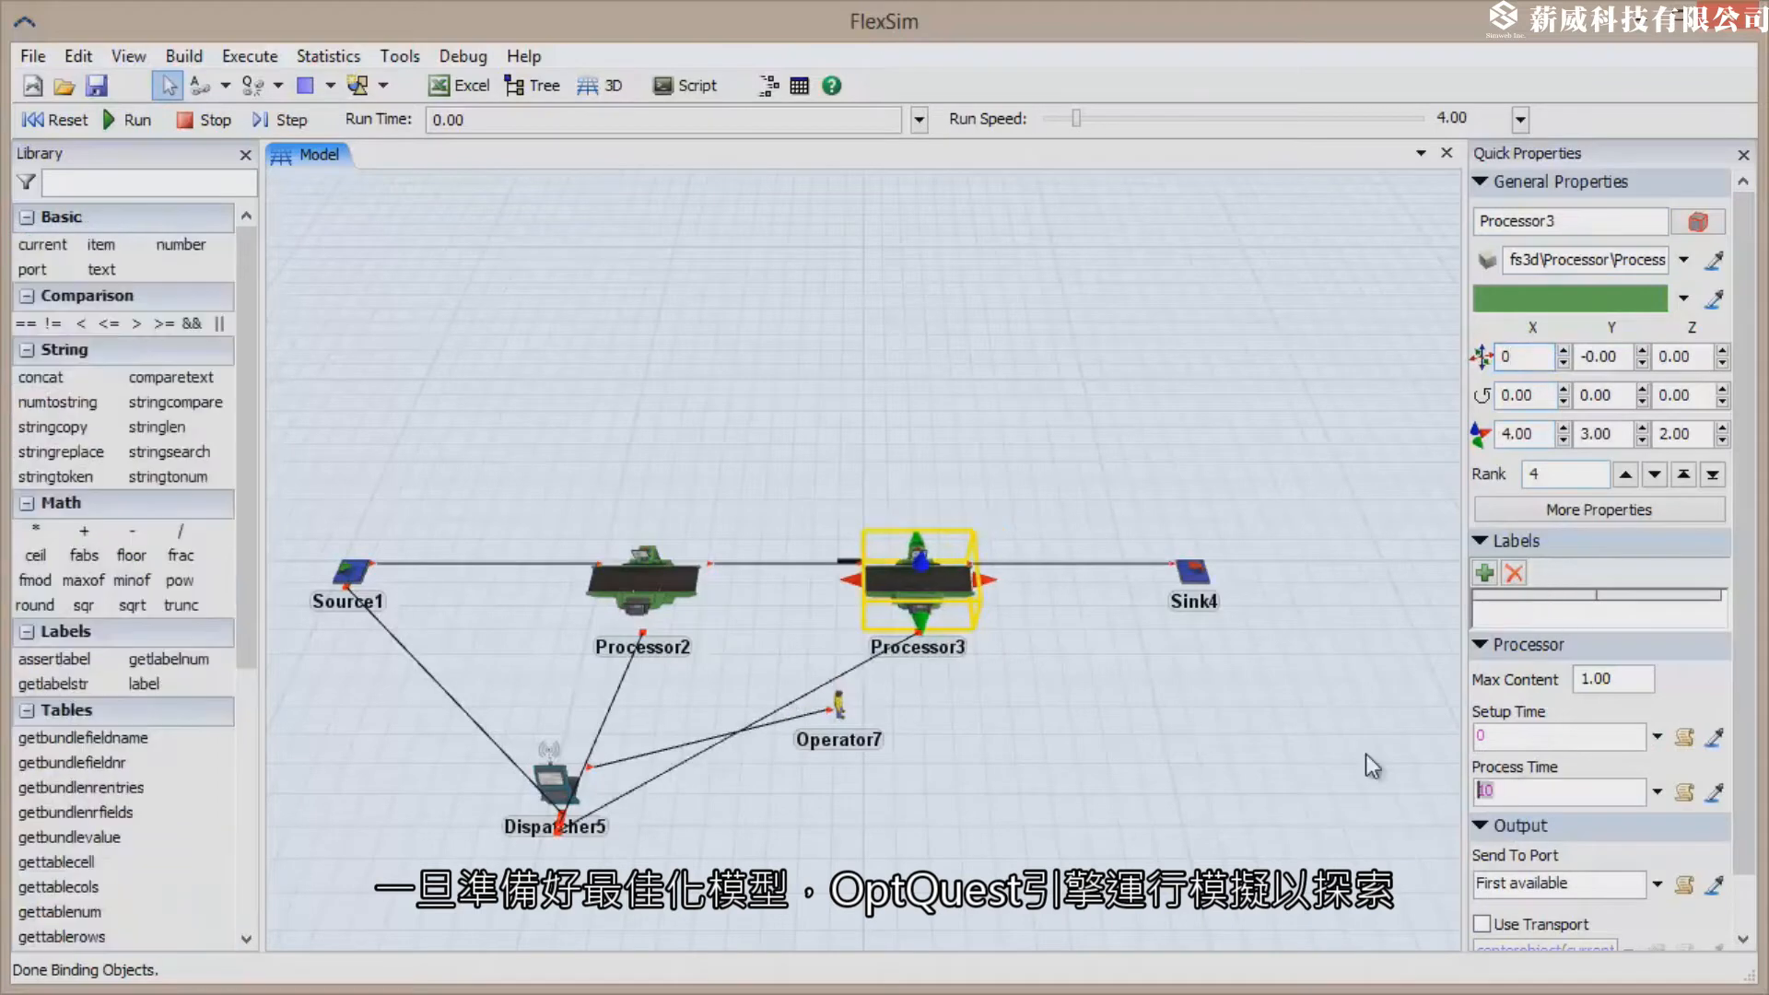
type("normal(12,3")
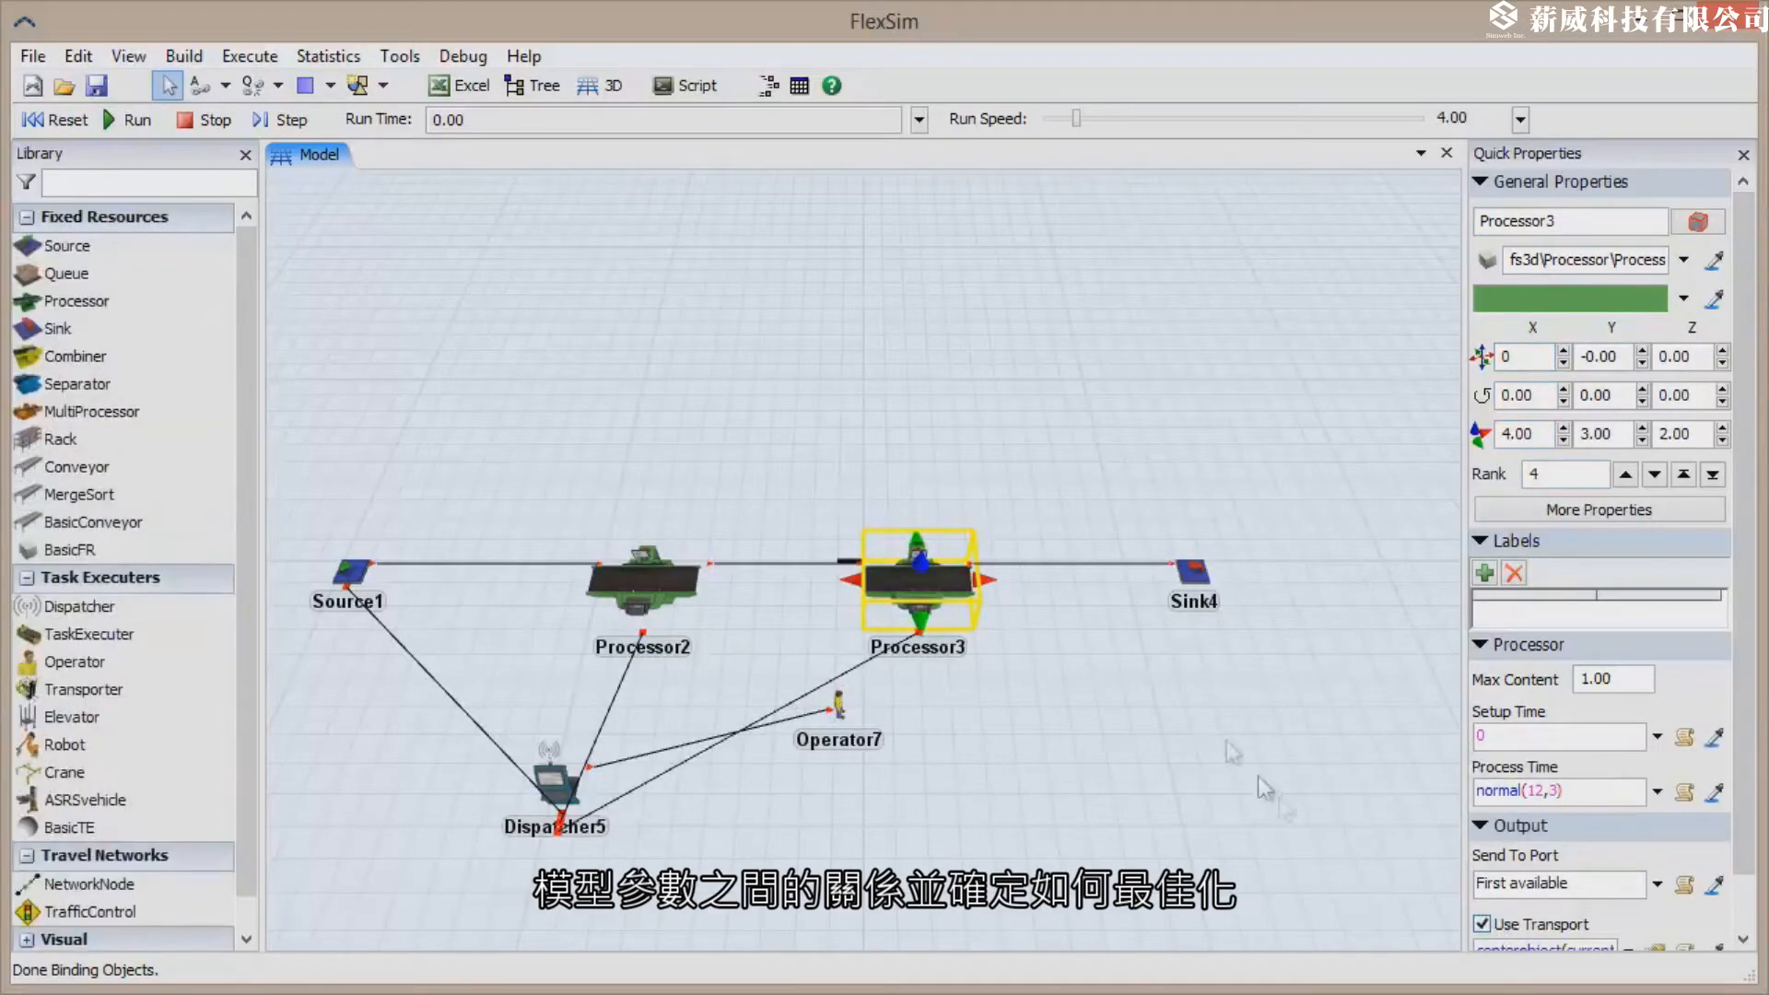
Add an Experimenter variable Proc2X for Processor2's position with value -10.
right_click(837, 708)
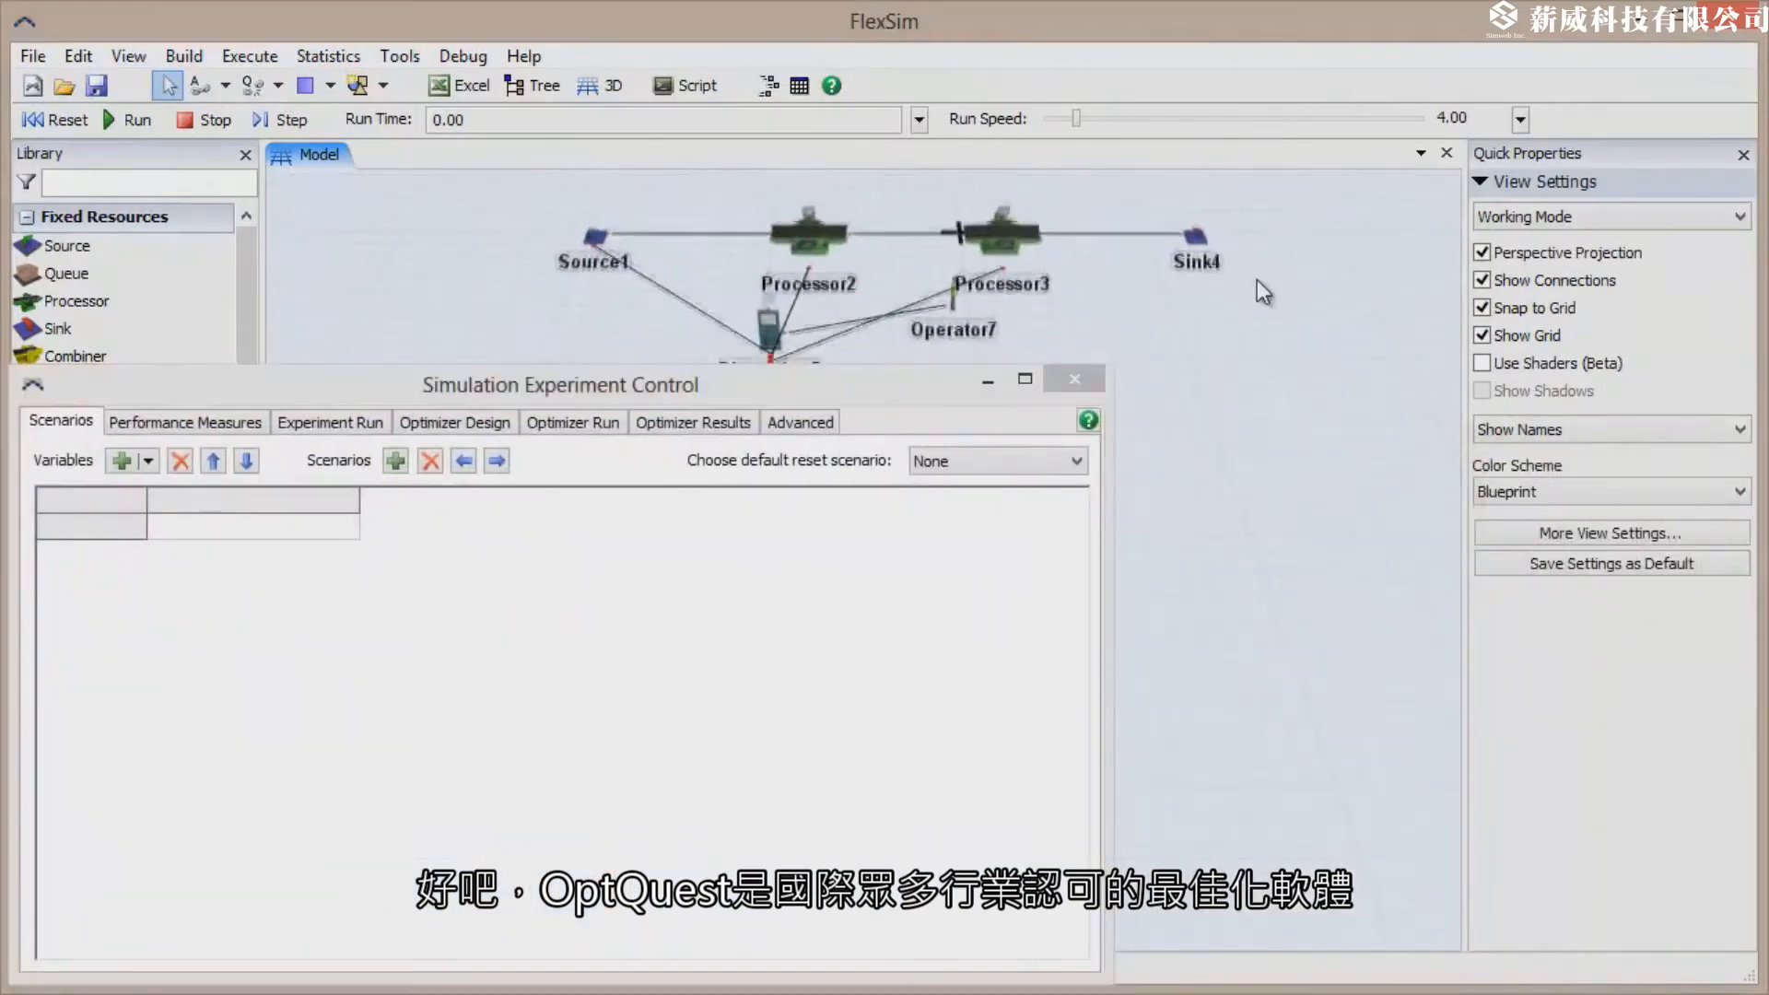
left_click(807, 232)
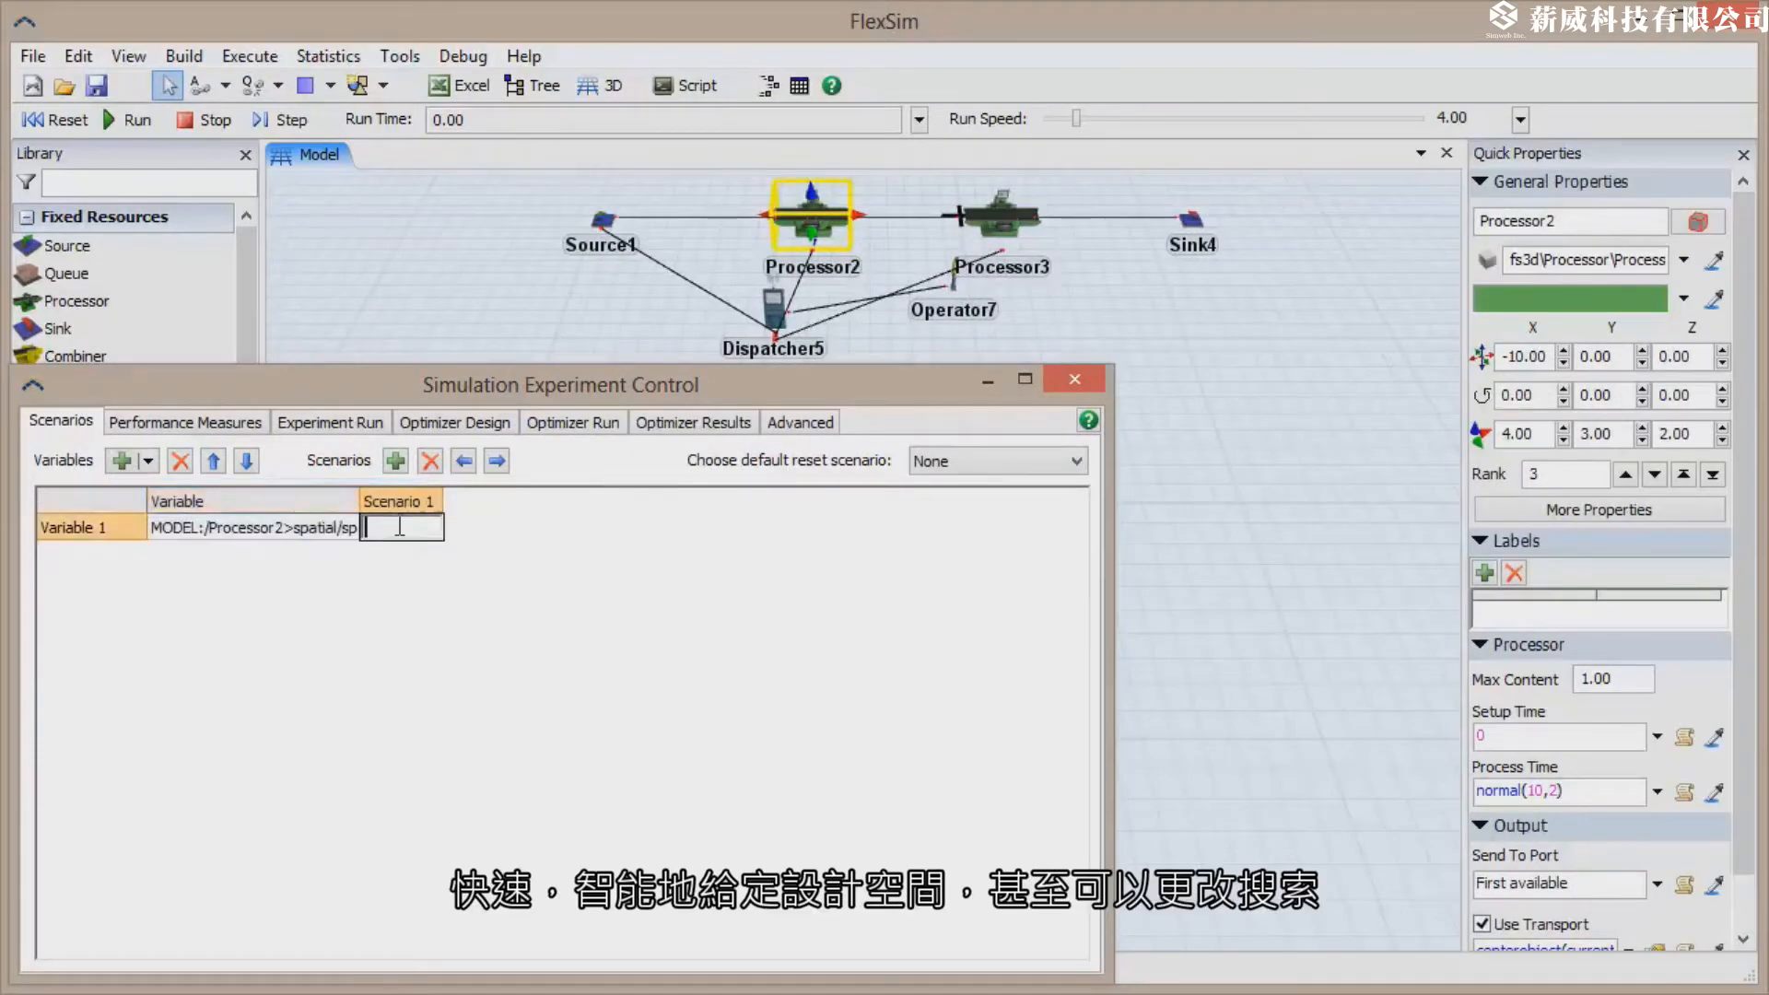
type("-10")
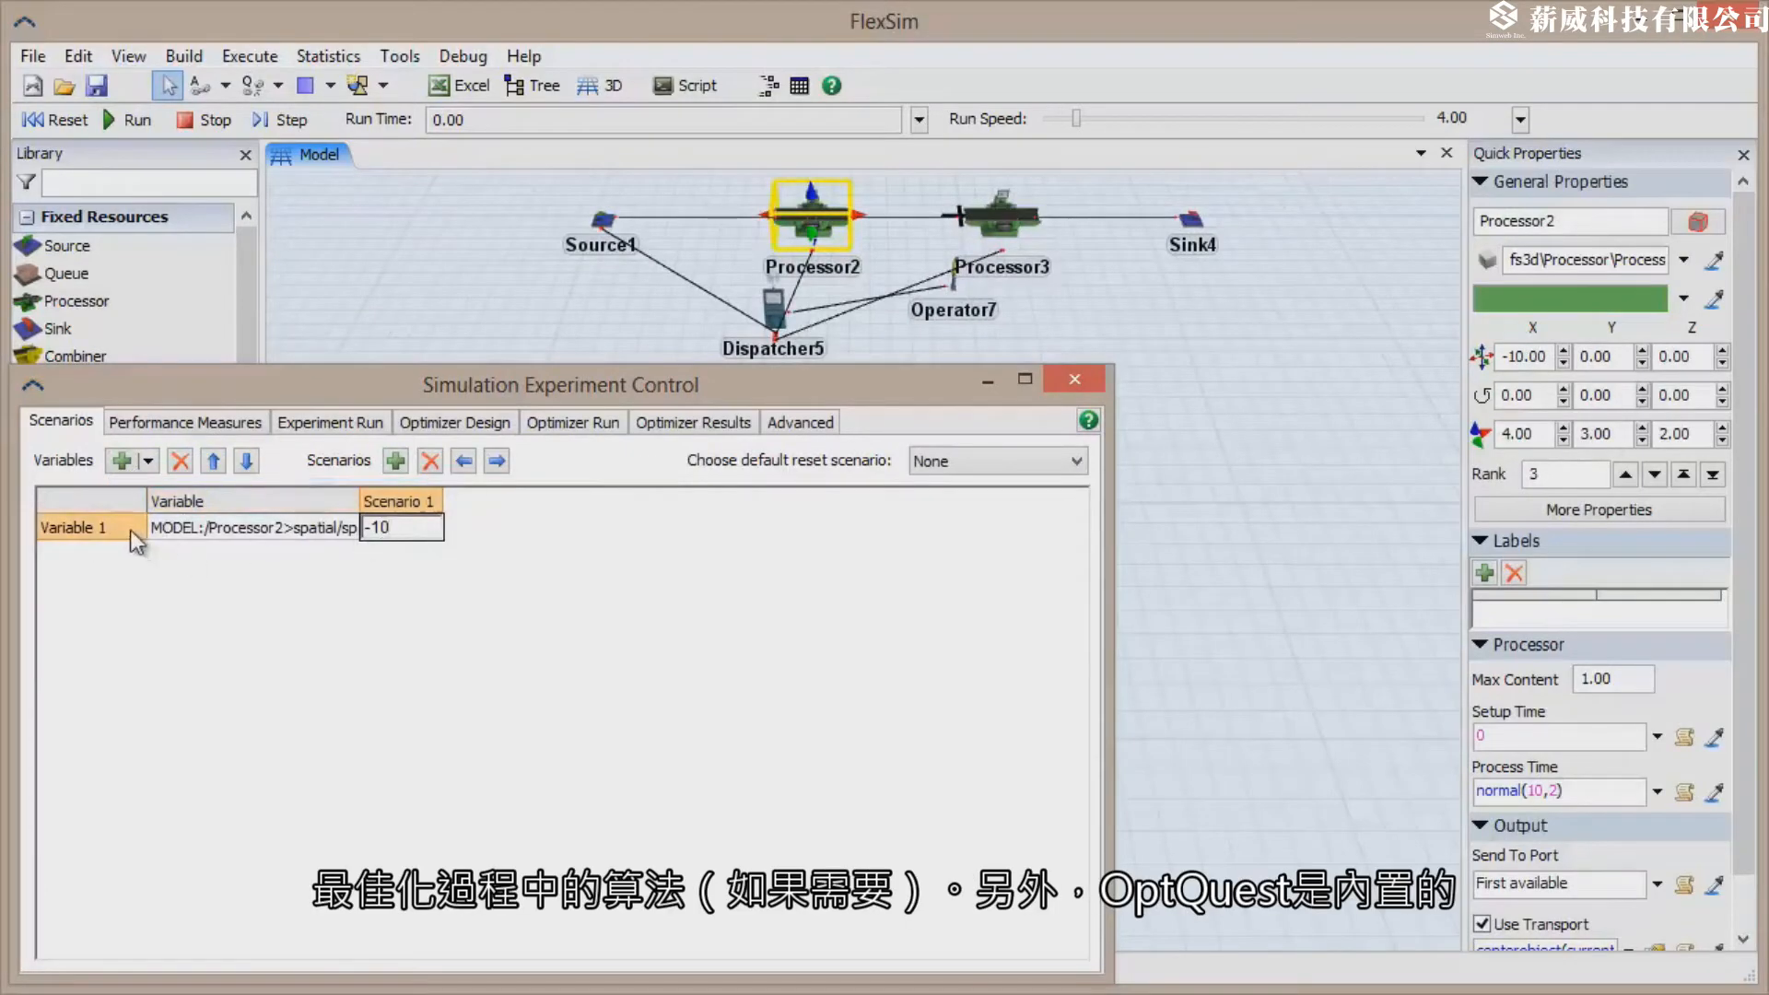
type("Proc2X")
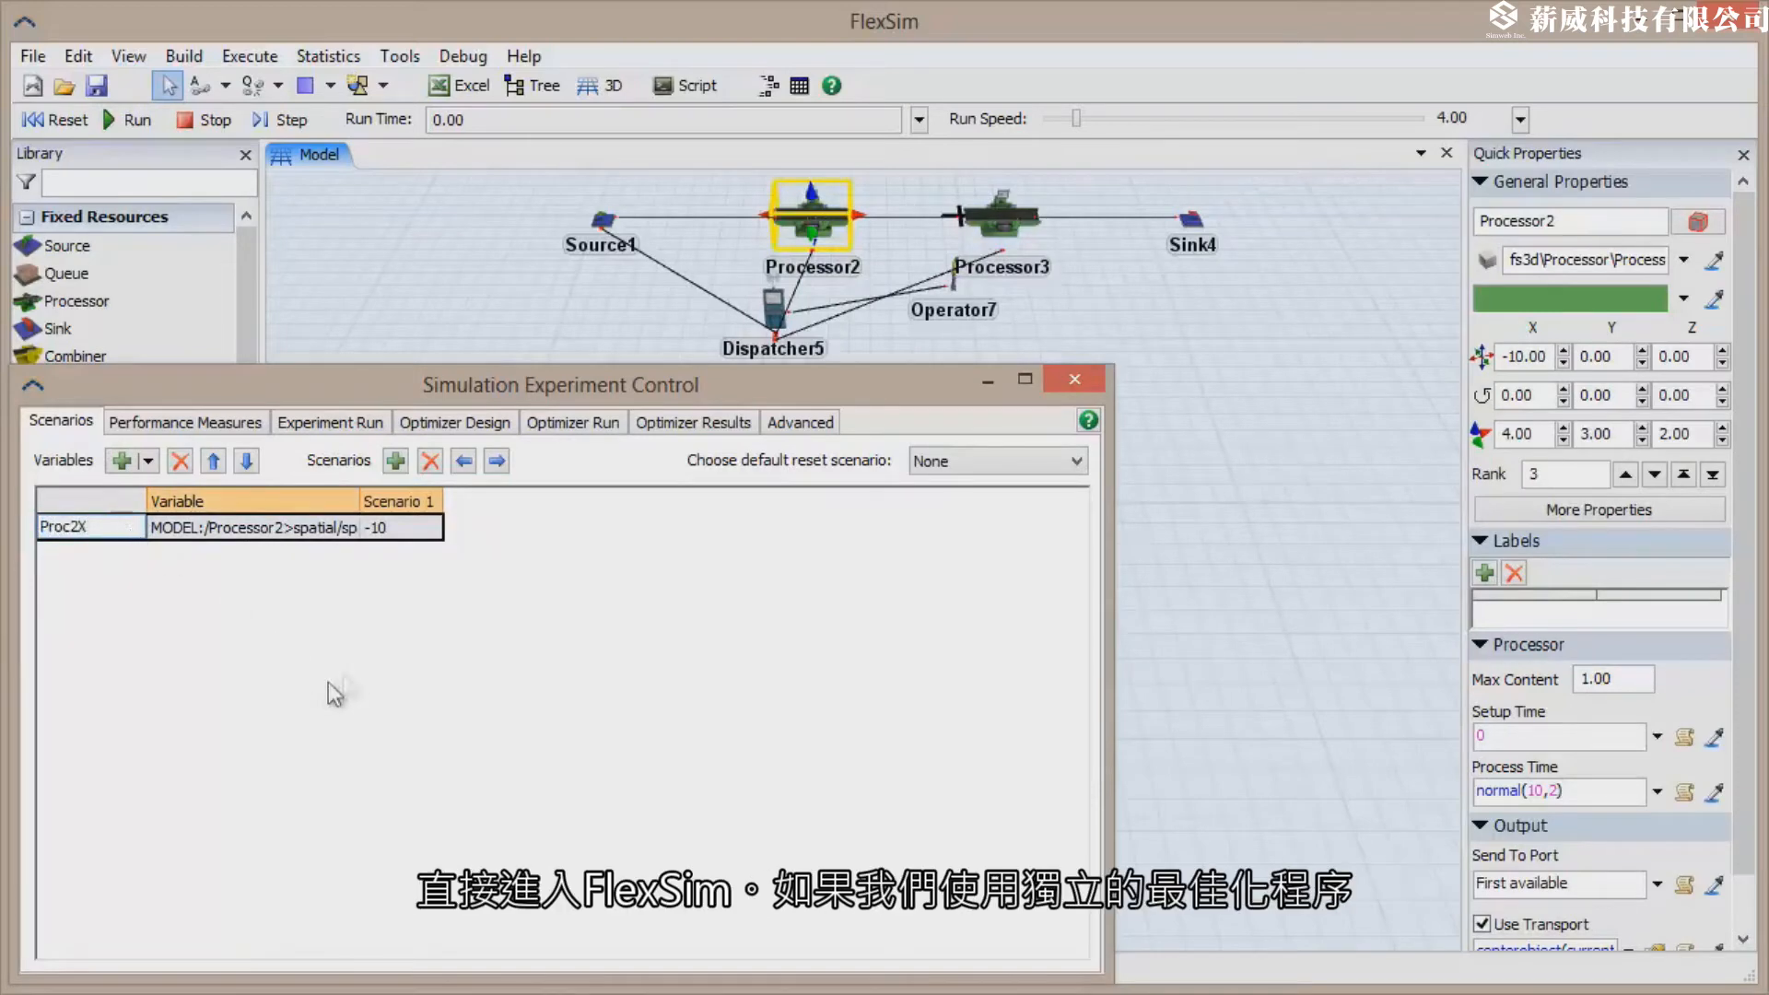
Add a second variable Proc3X for Processor3's position.
left_click(122, 460)
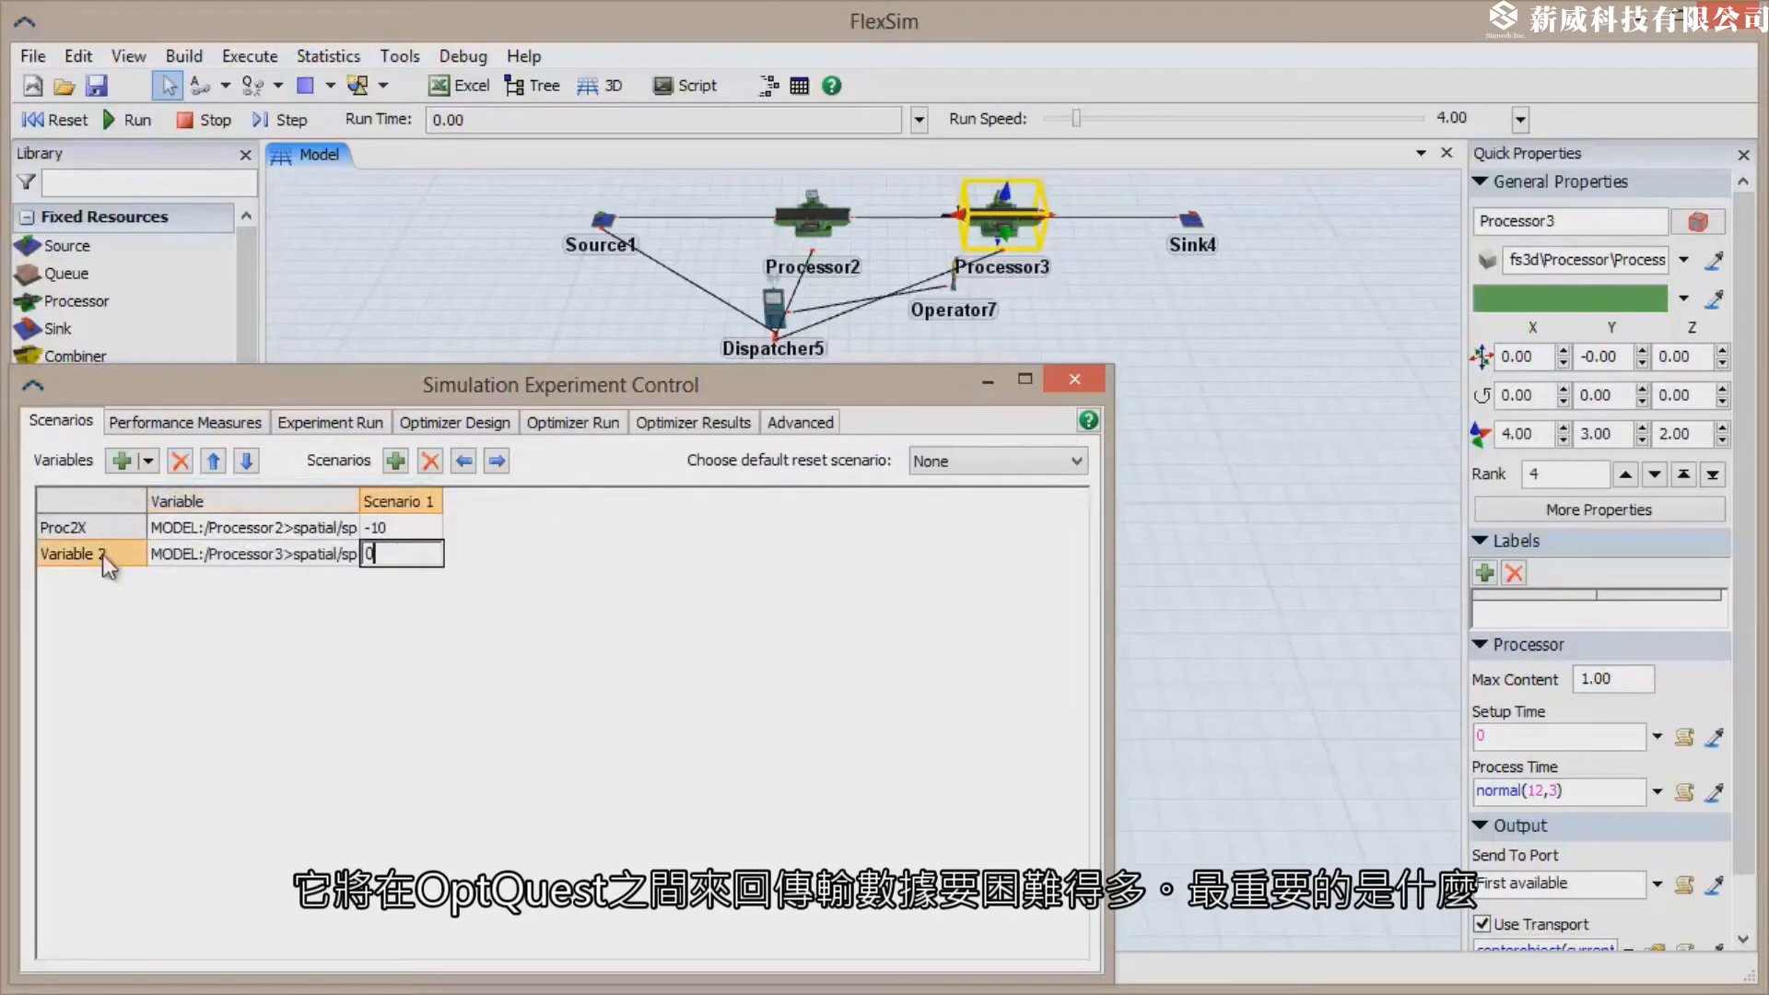
type("Proc3")
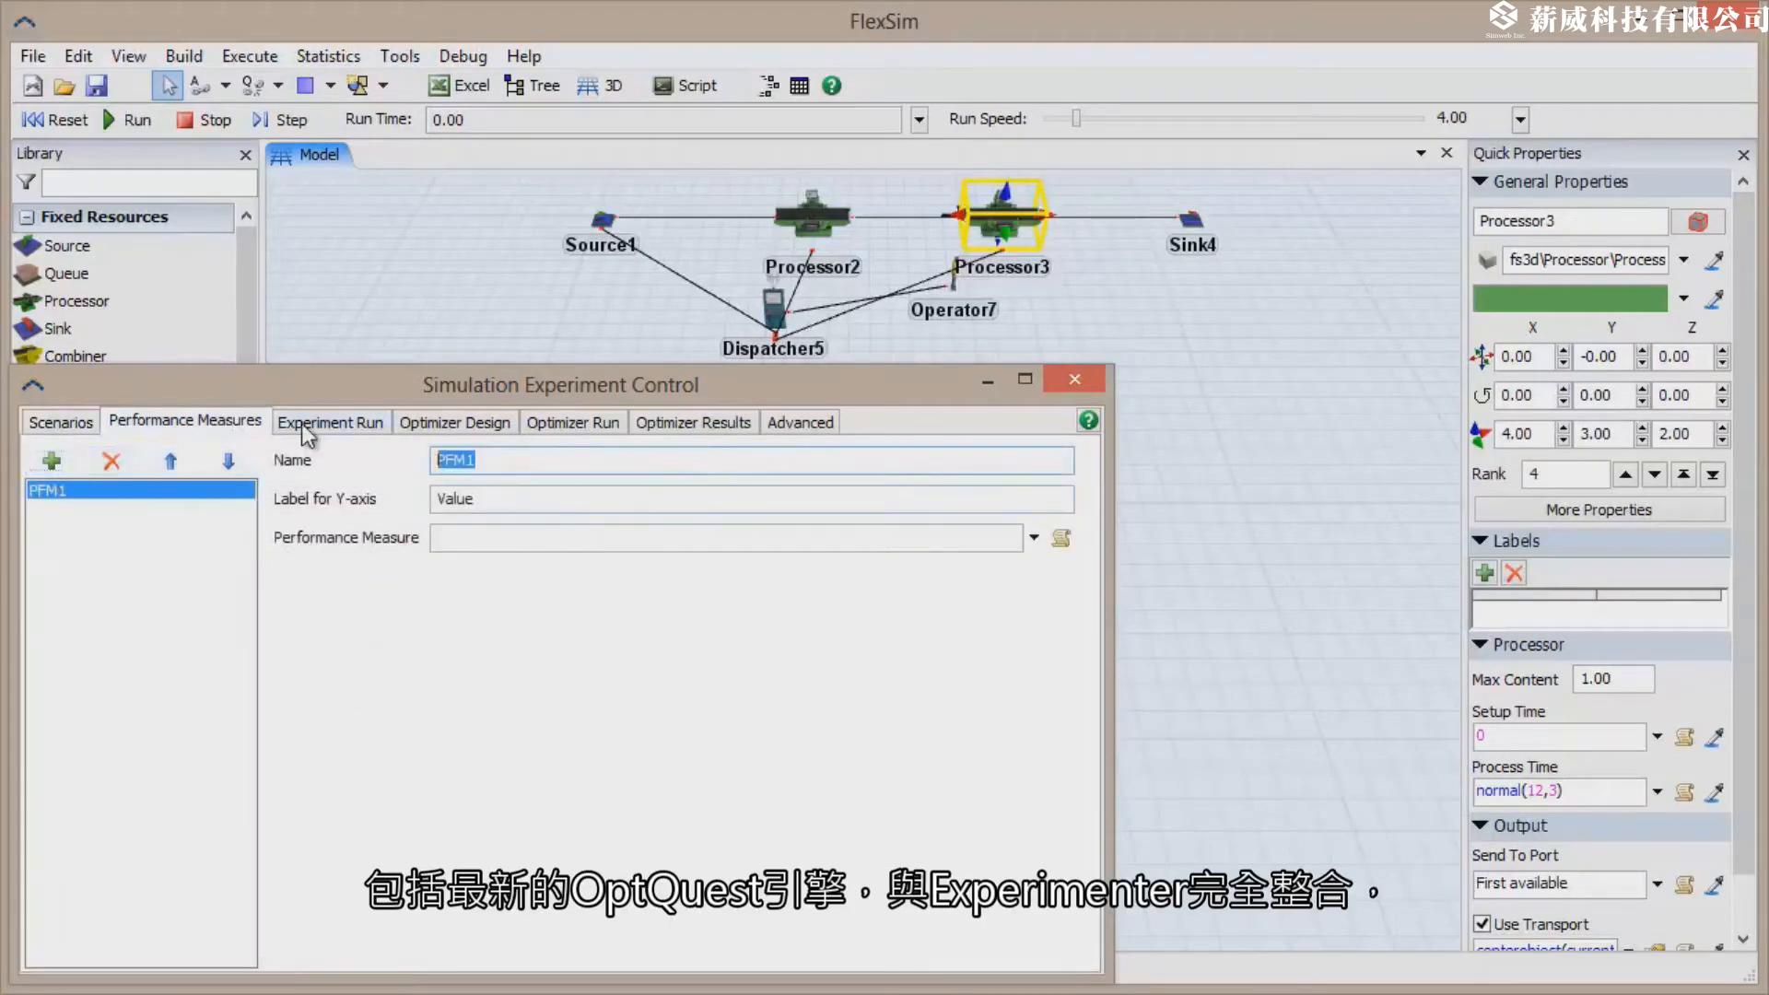
Define the Throughput measure as the Input statistic of /Sink4.
type("Throughput")
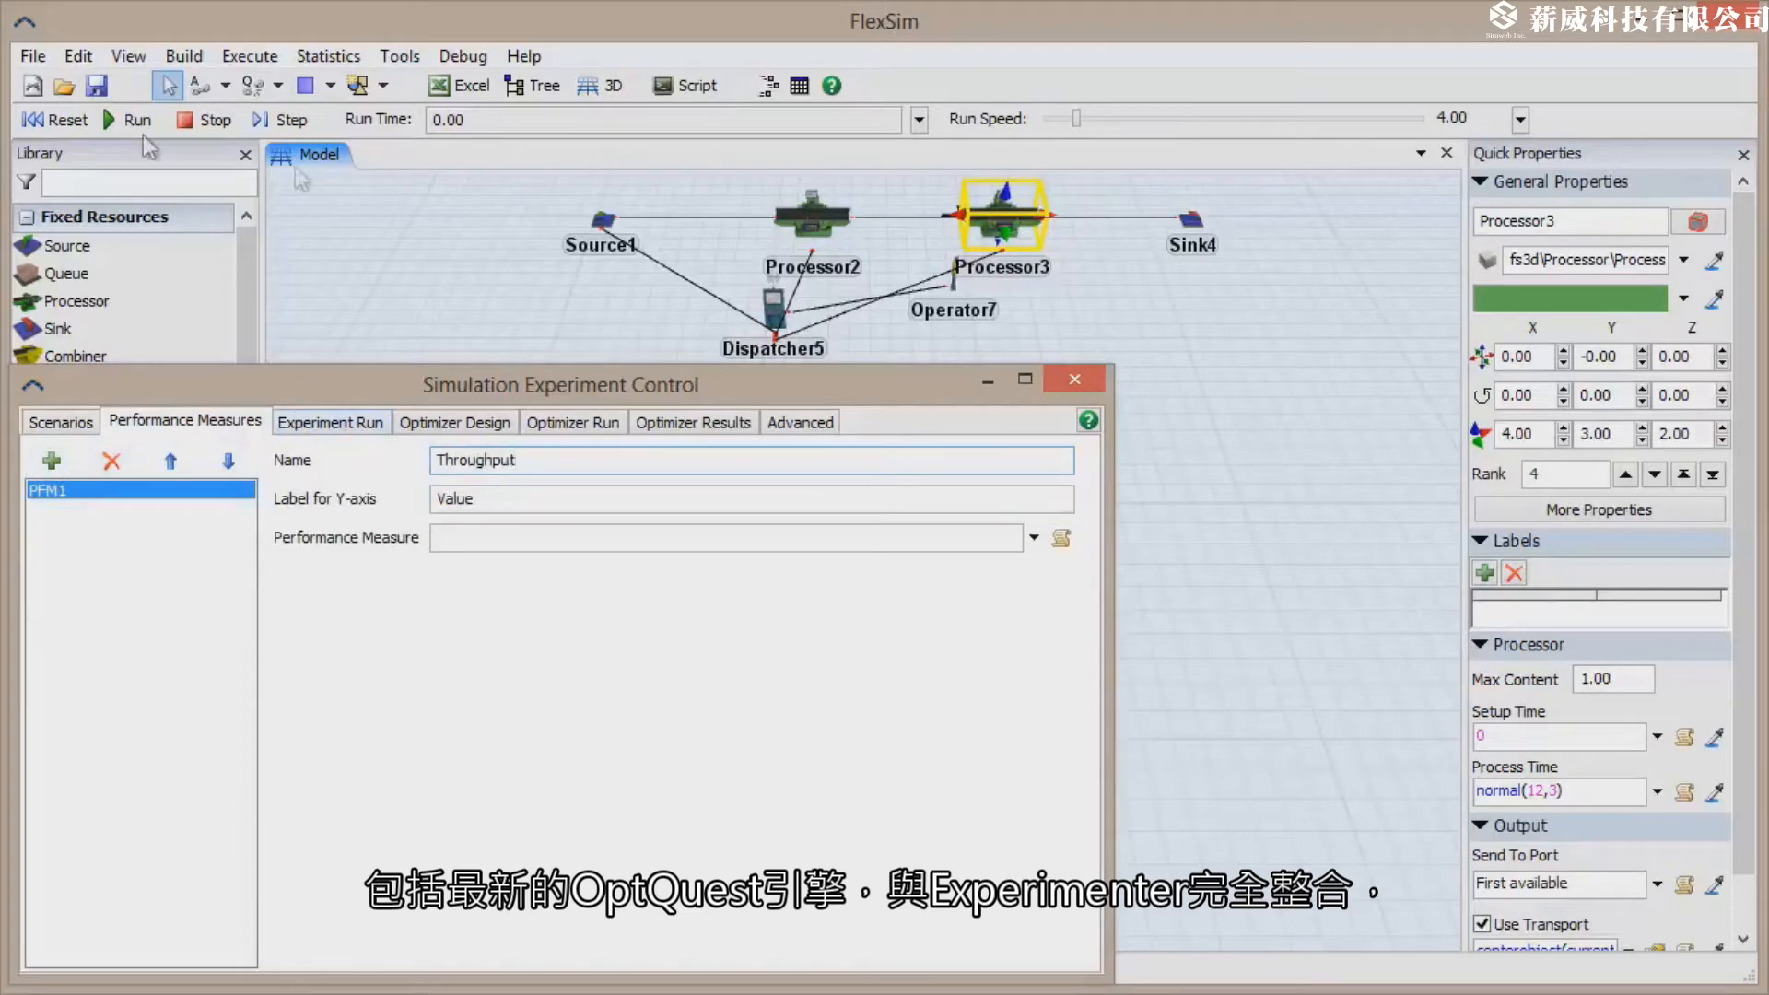
left_click(1058, 536)
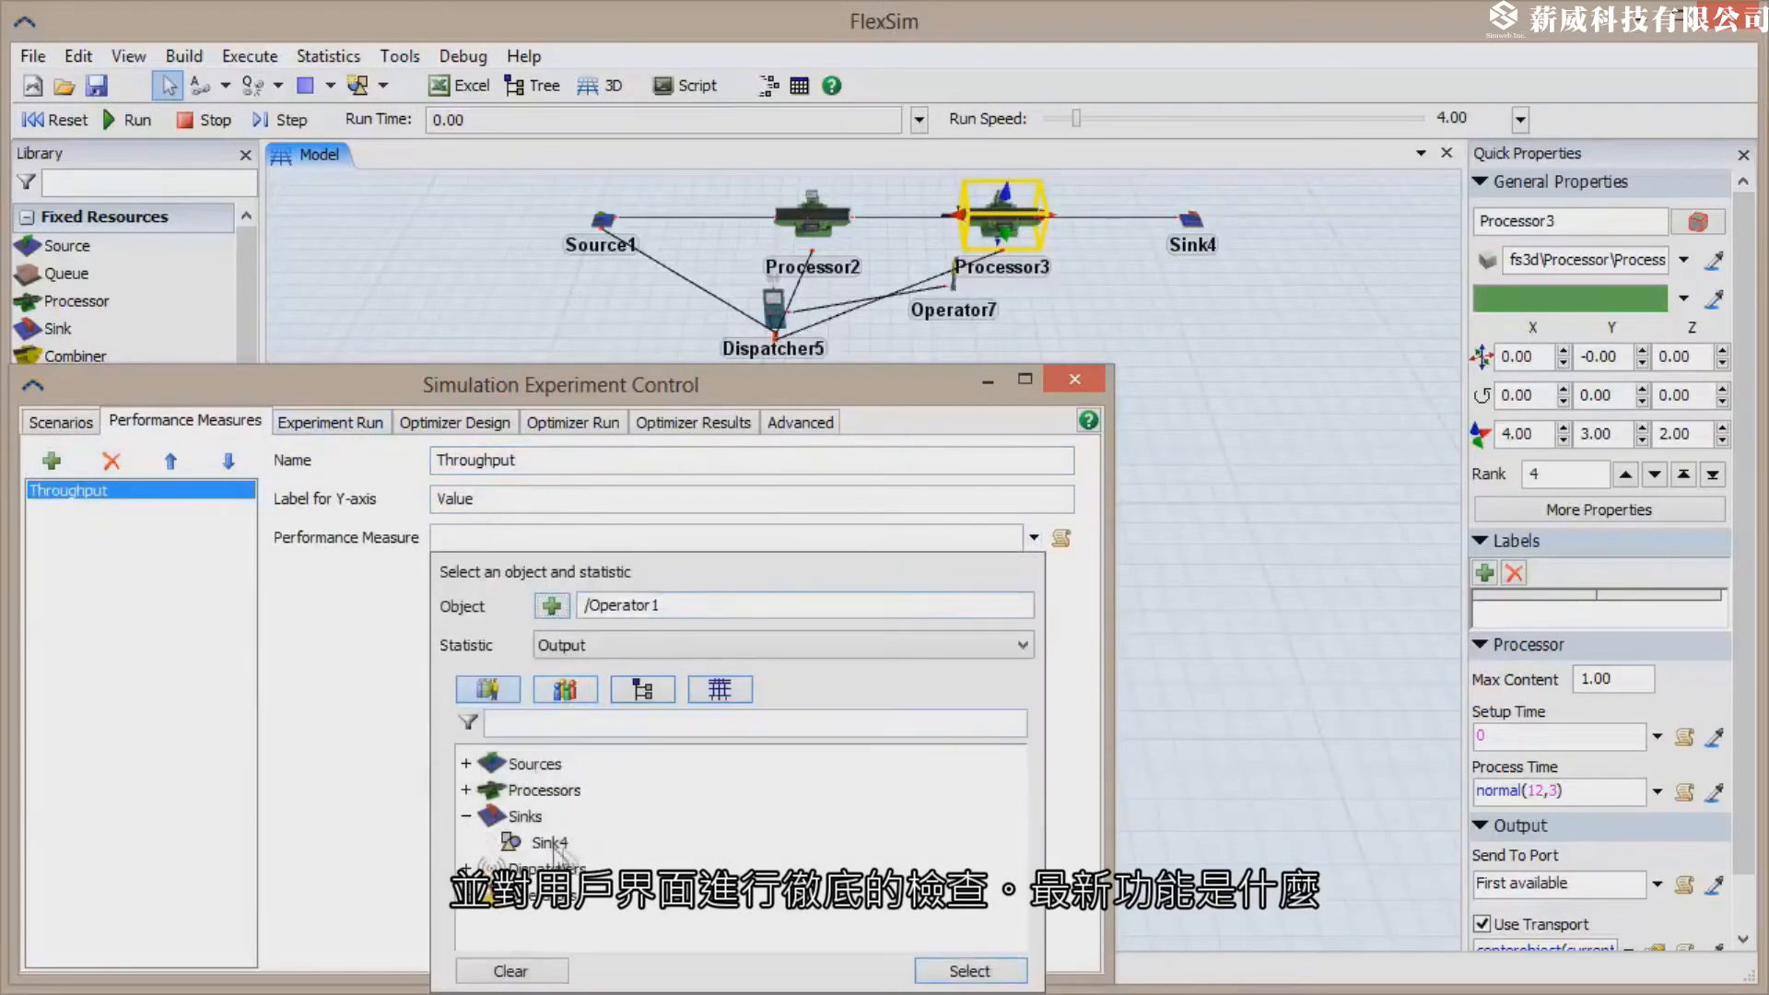
left_click(1017, 645)
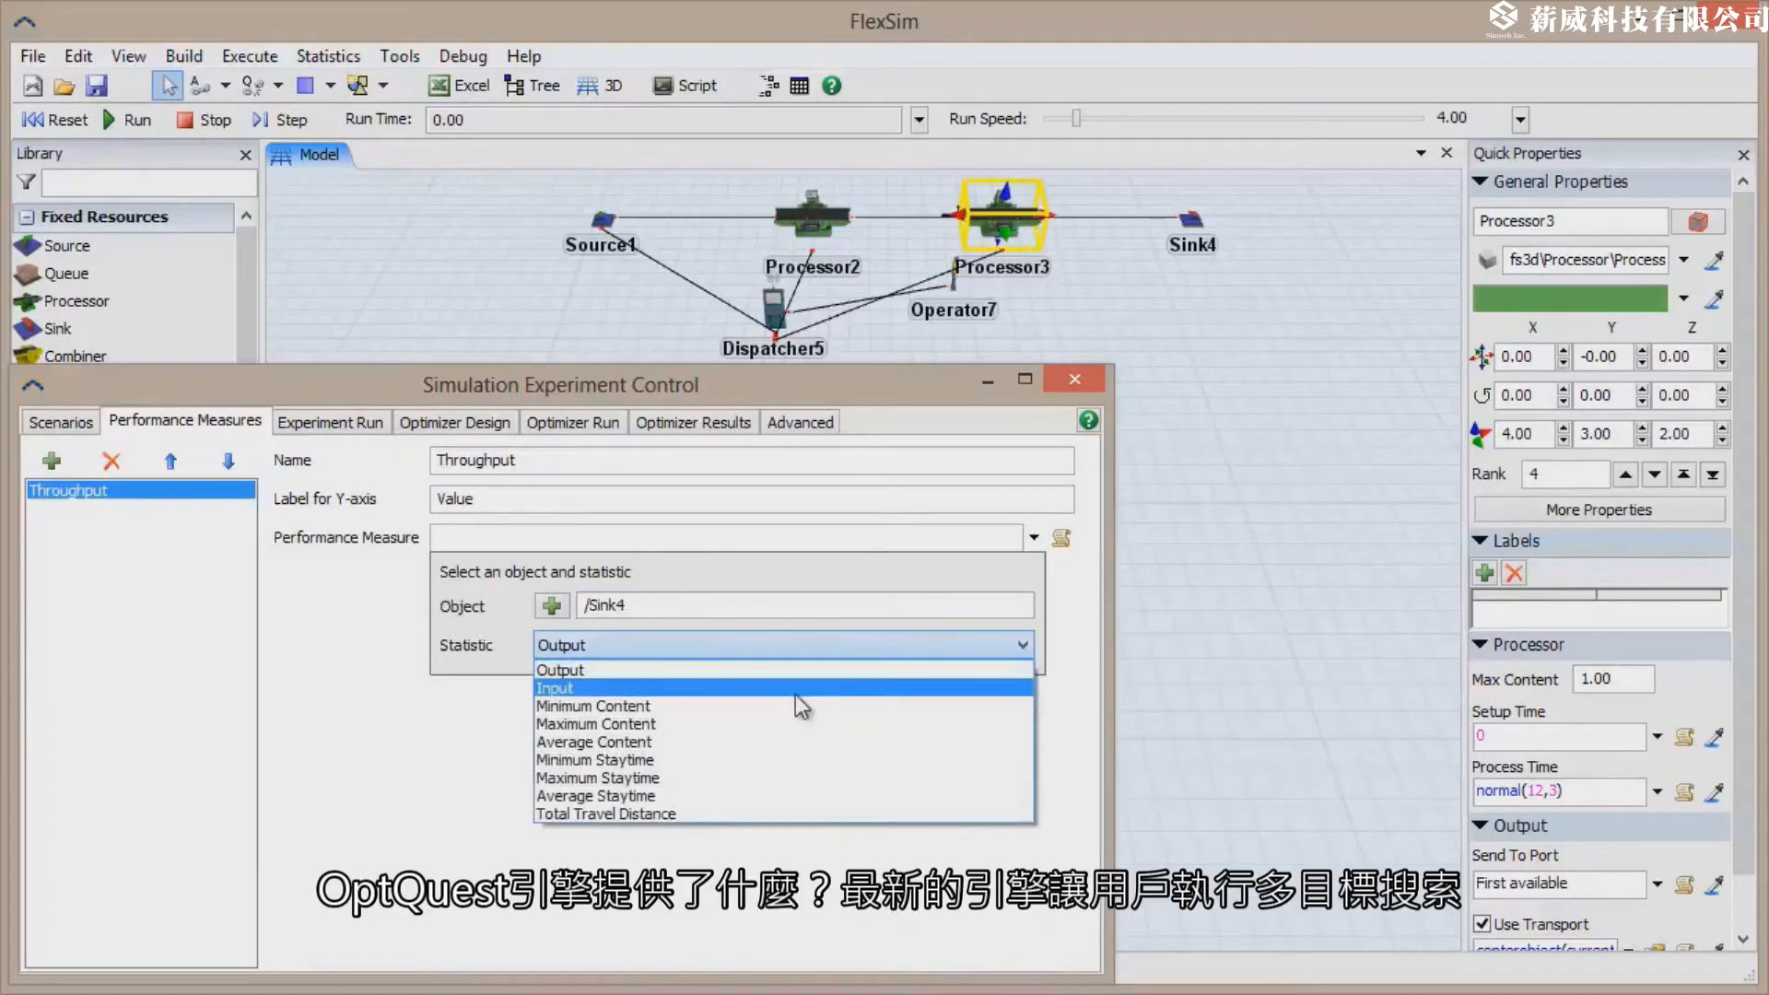
left_click(554, 687)
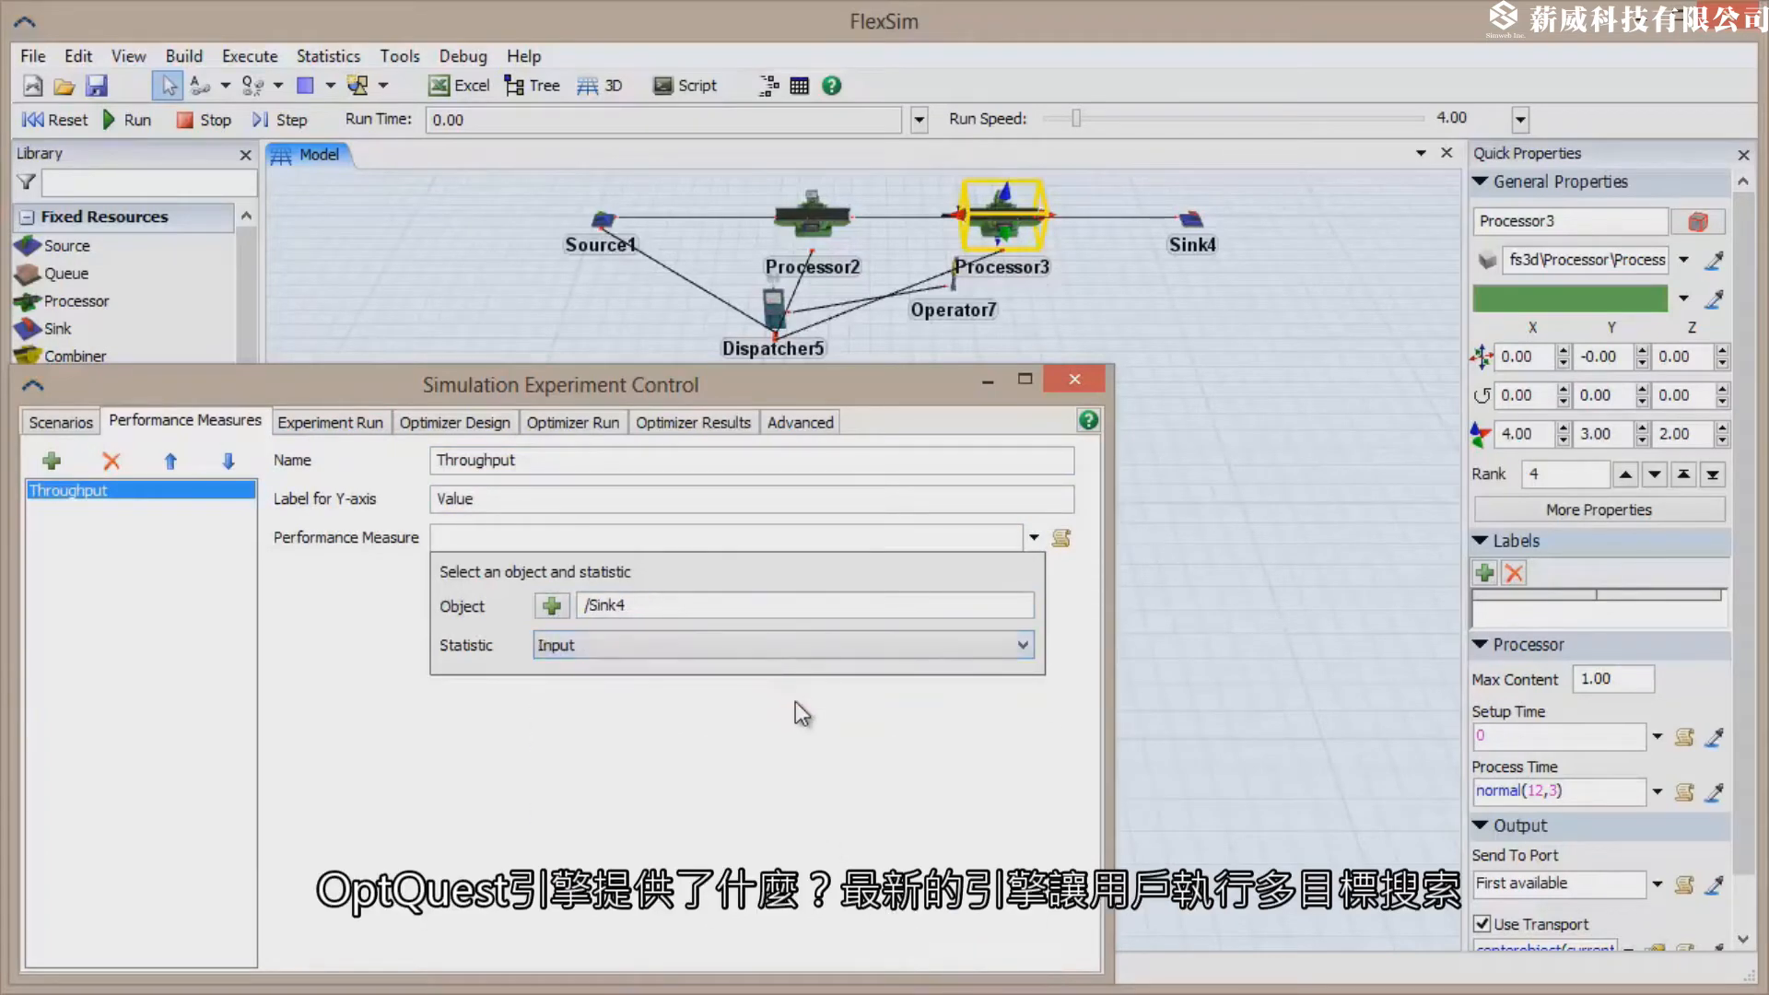
left_click(455, 421)
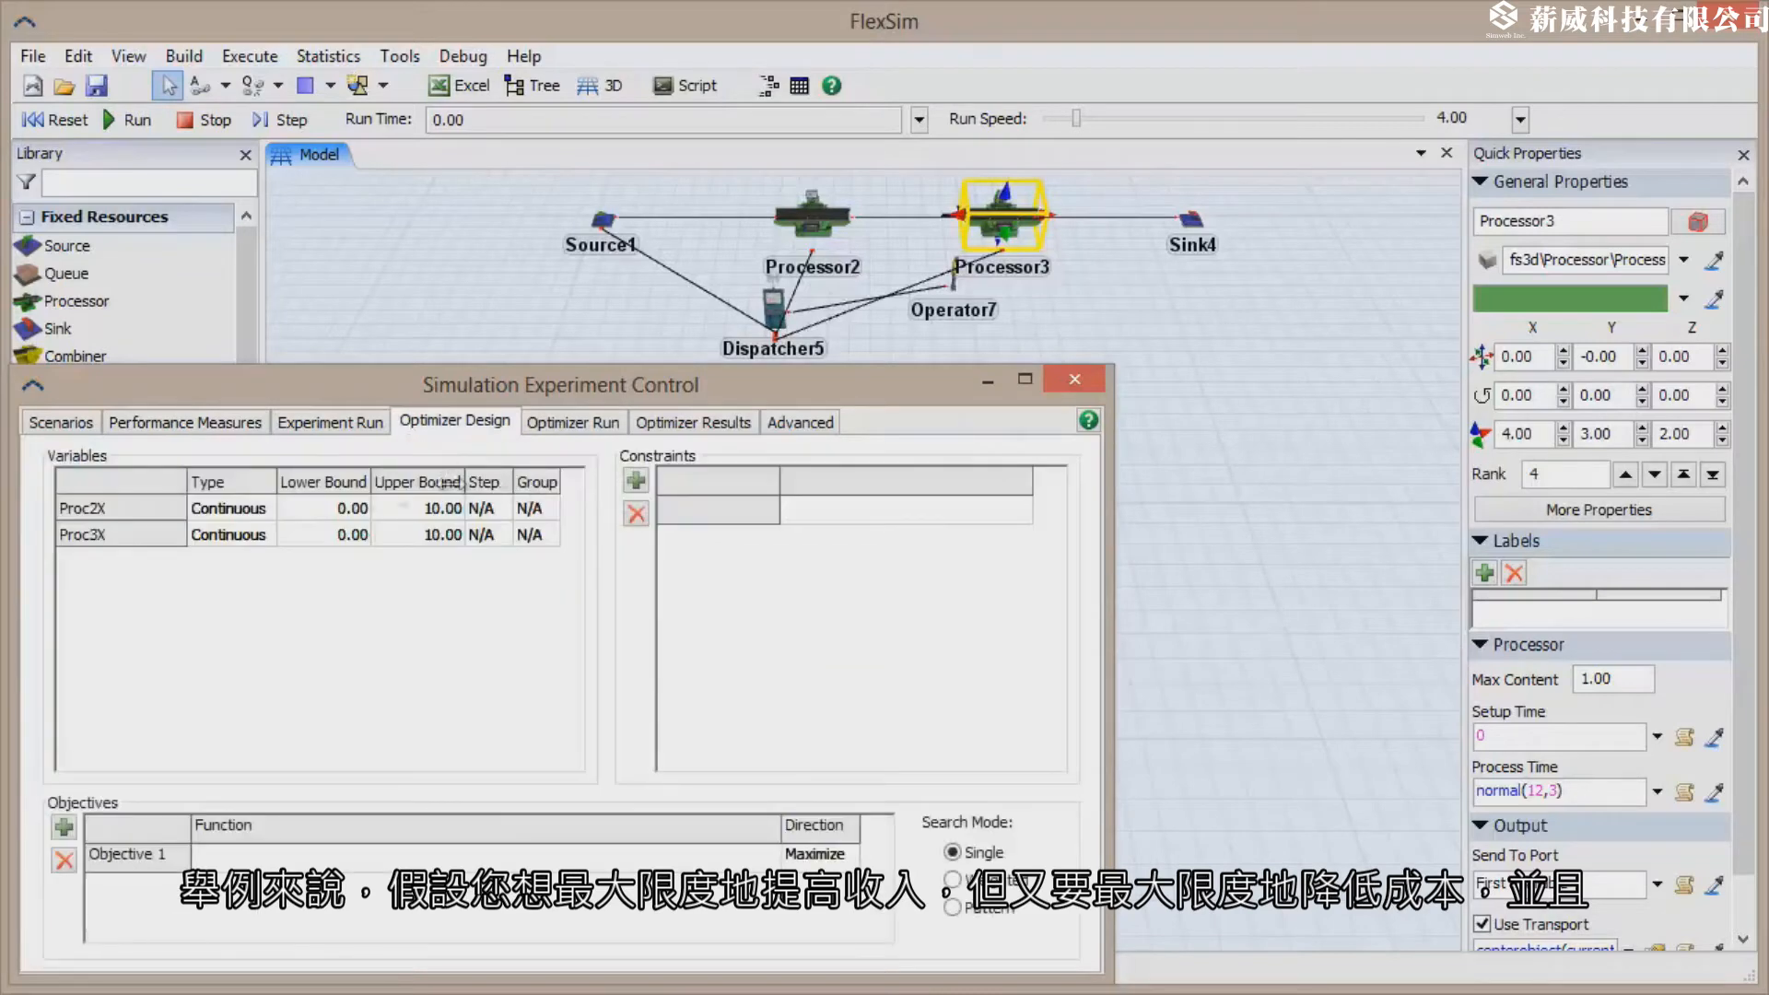
Bound Proc2X from -13 to -7 and Proc3X from -3 to 3.
type("-13")
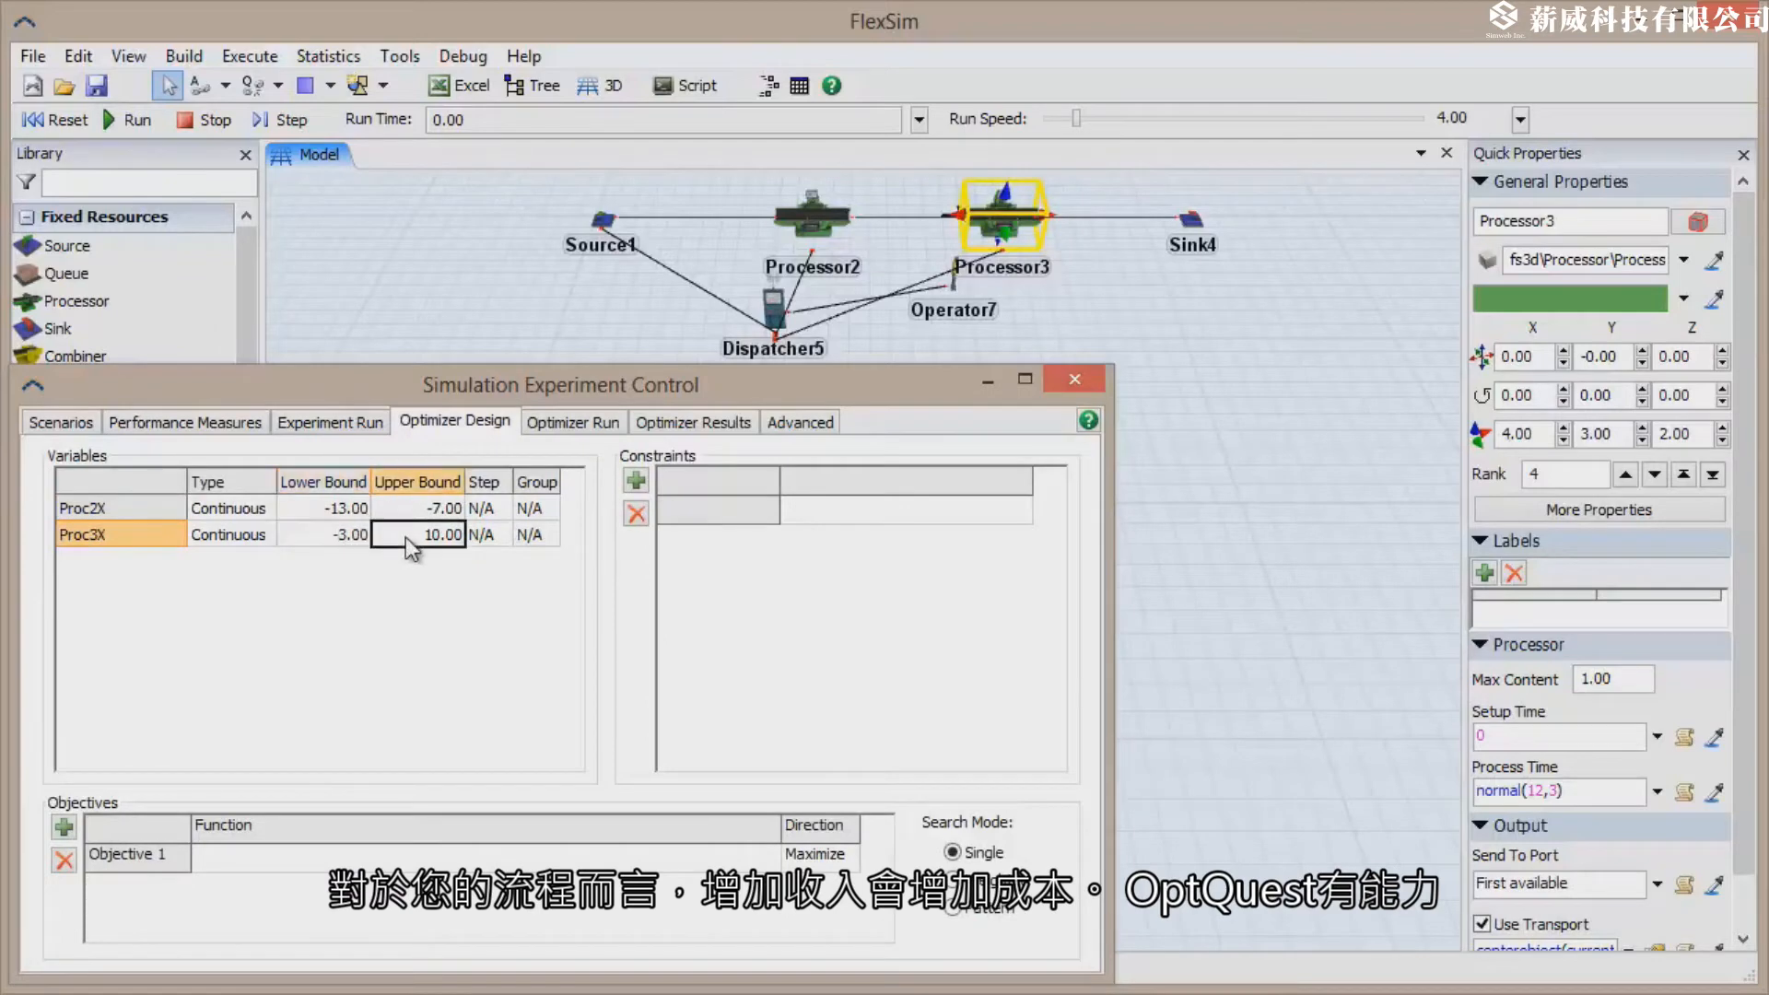
type("3.00")
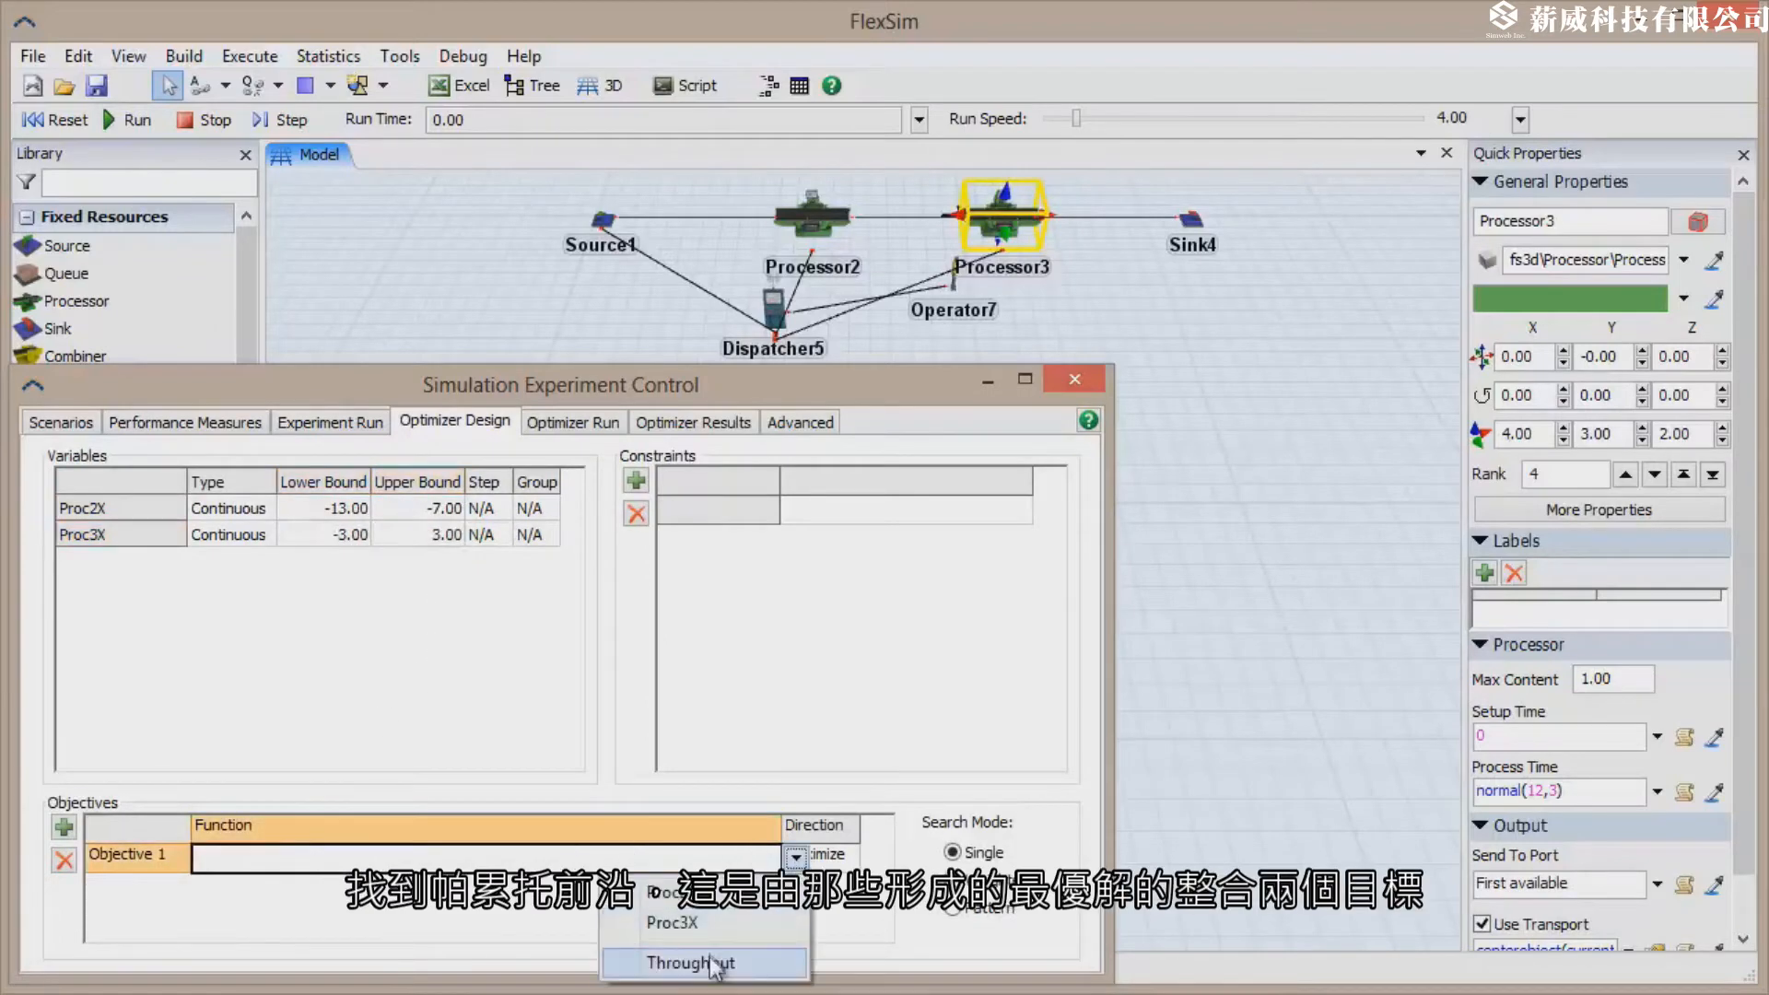
Define the Revenue objective maximizing Throughput*500.
left_click(689, 962)
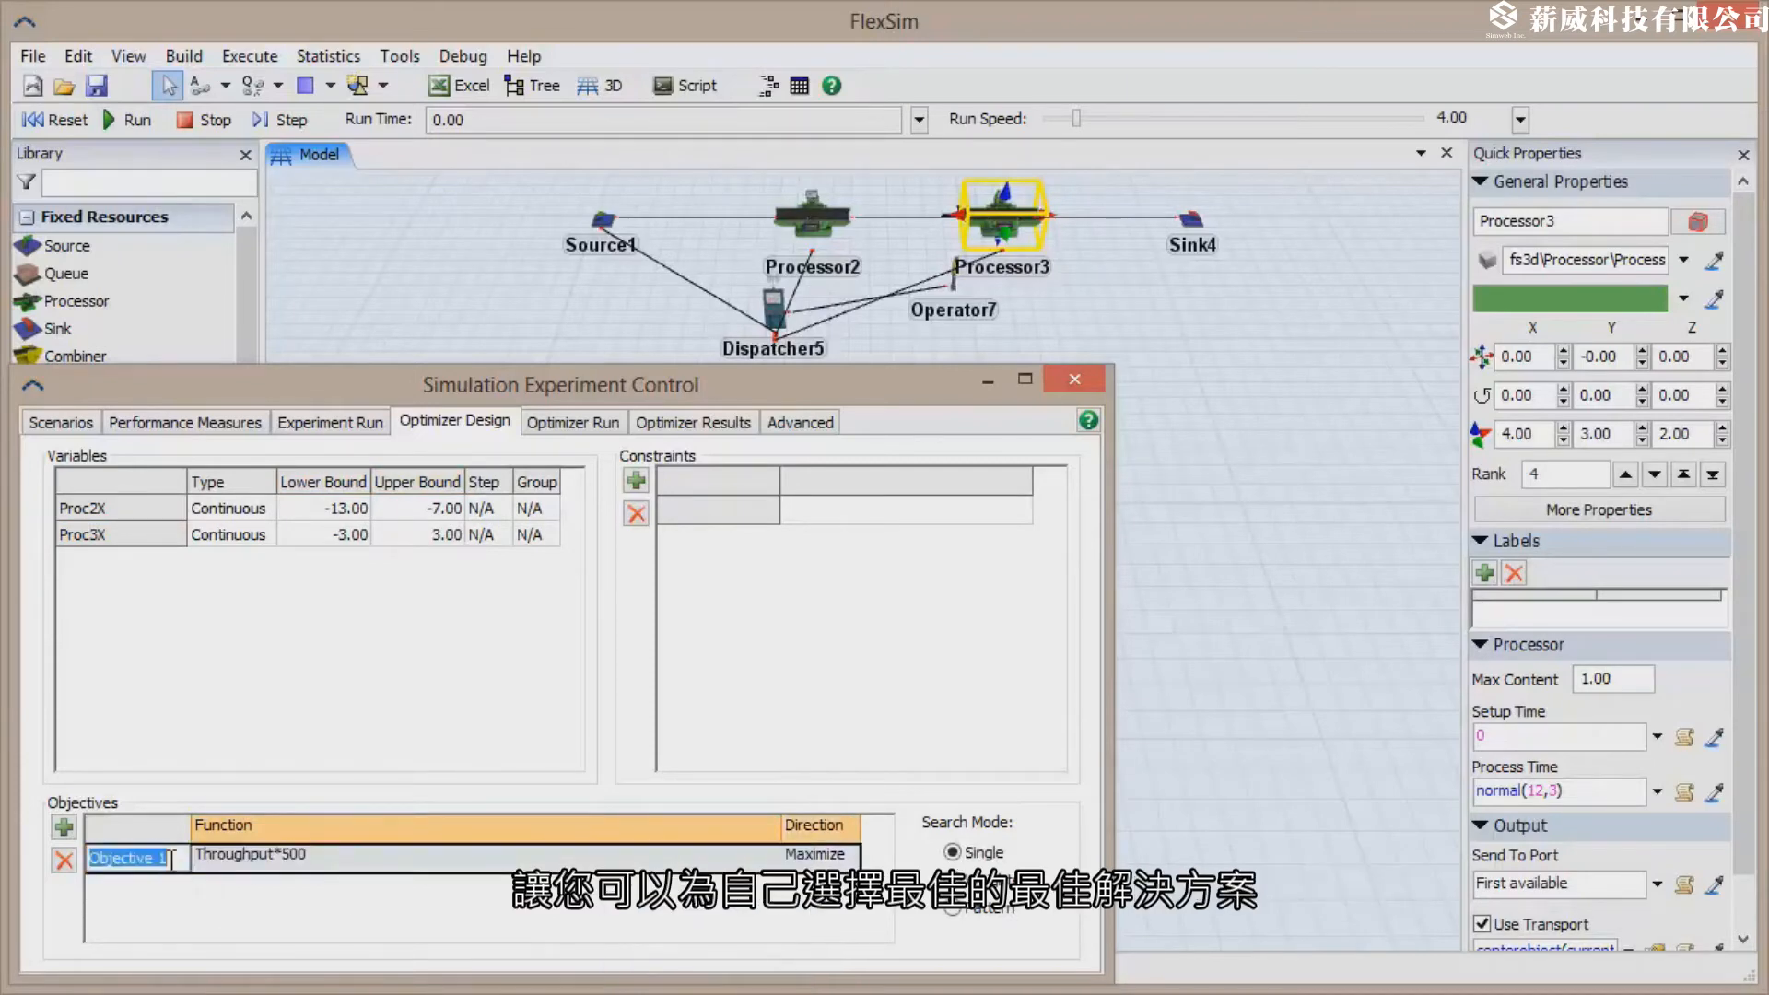
type("Revenue")
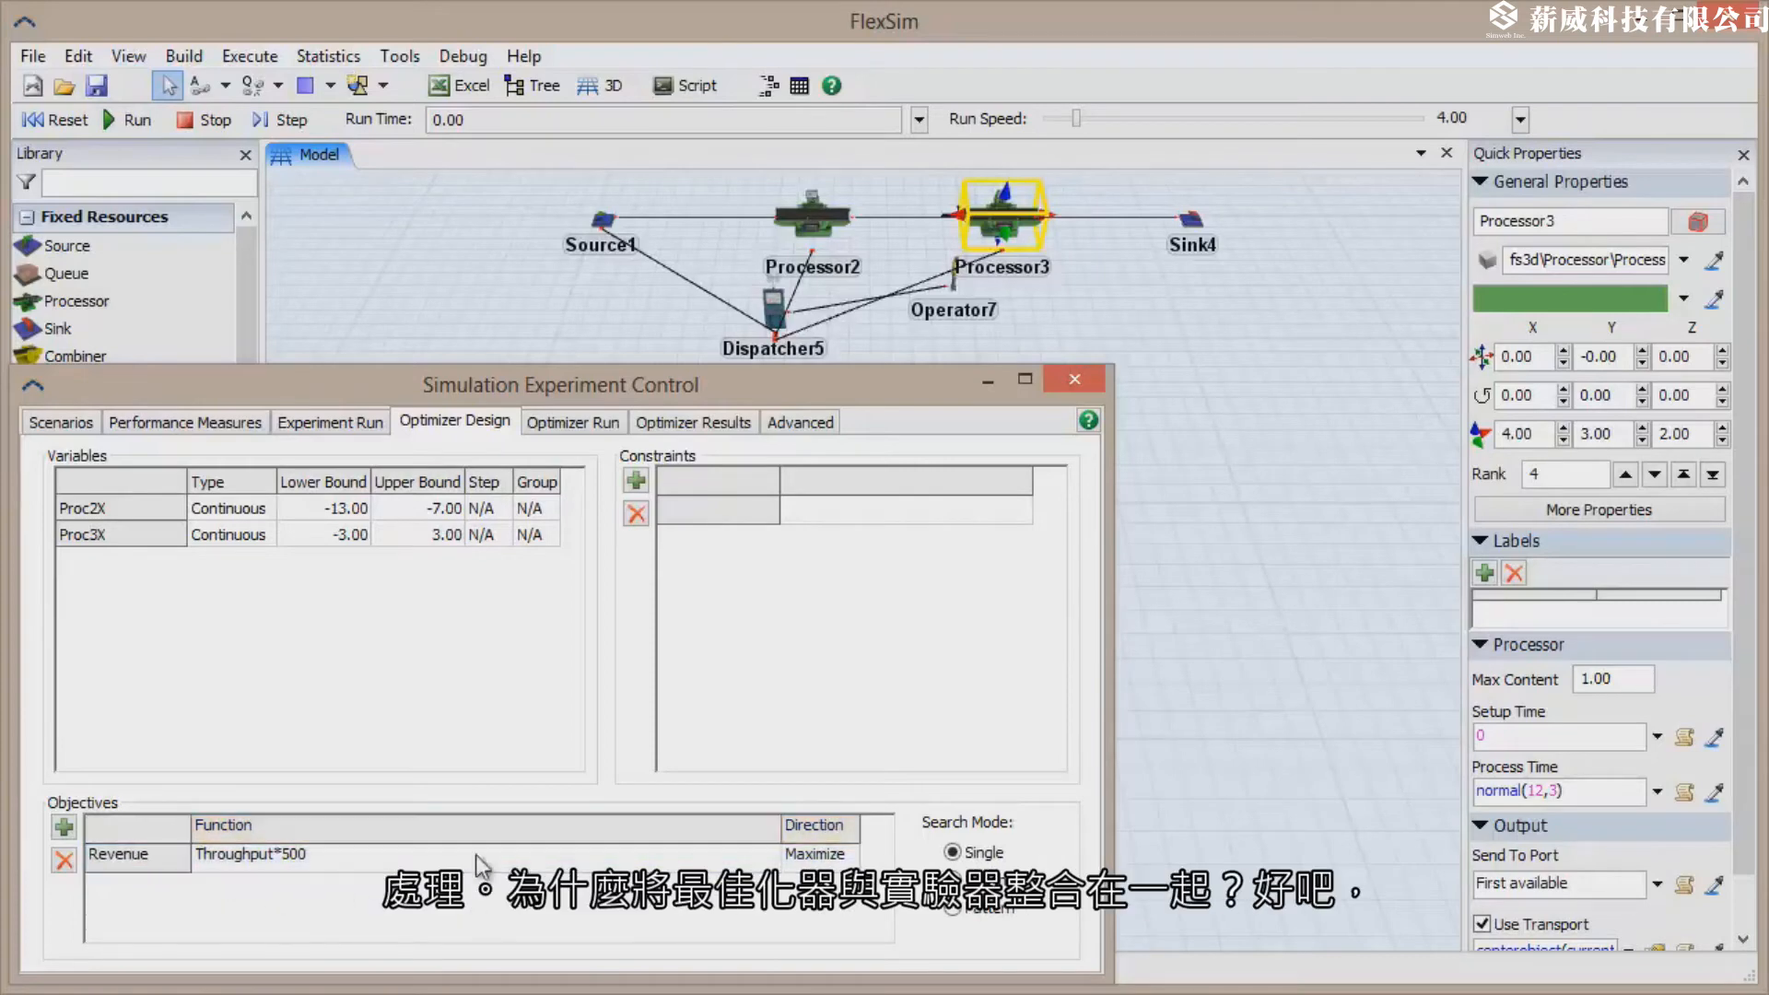
left_click(573, 422)
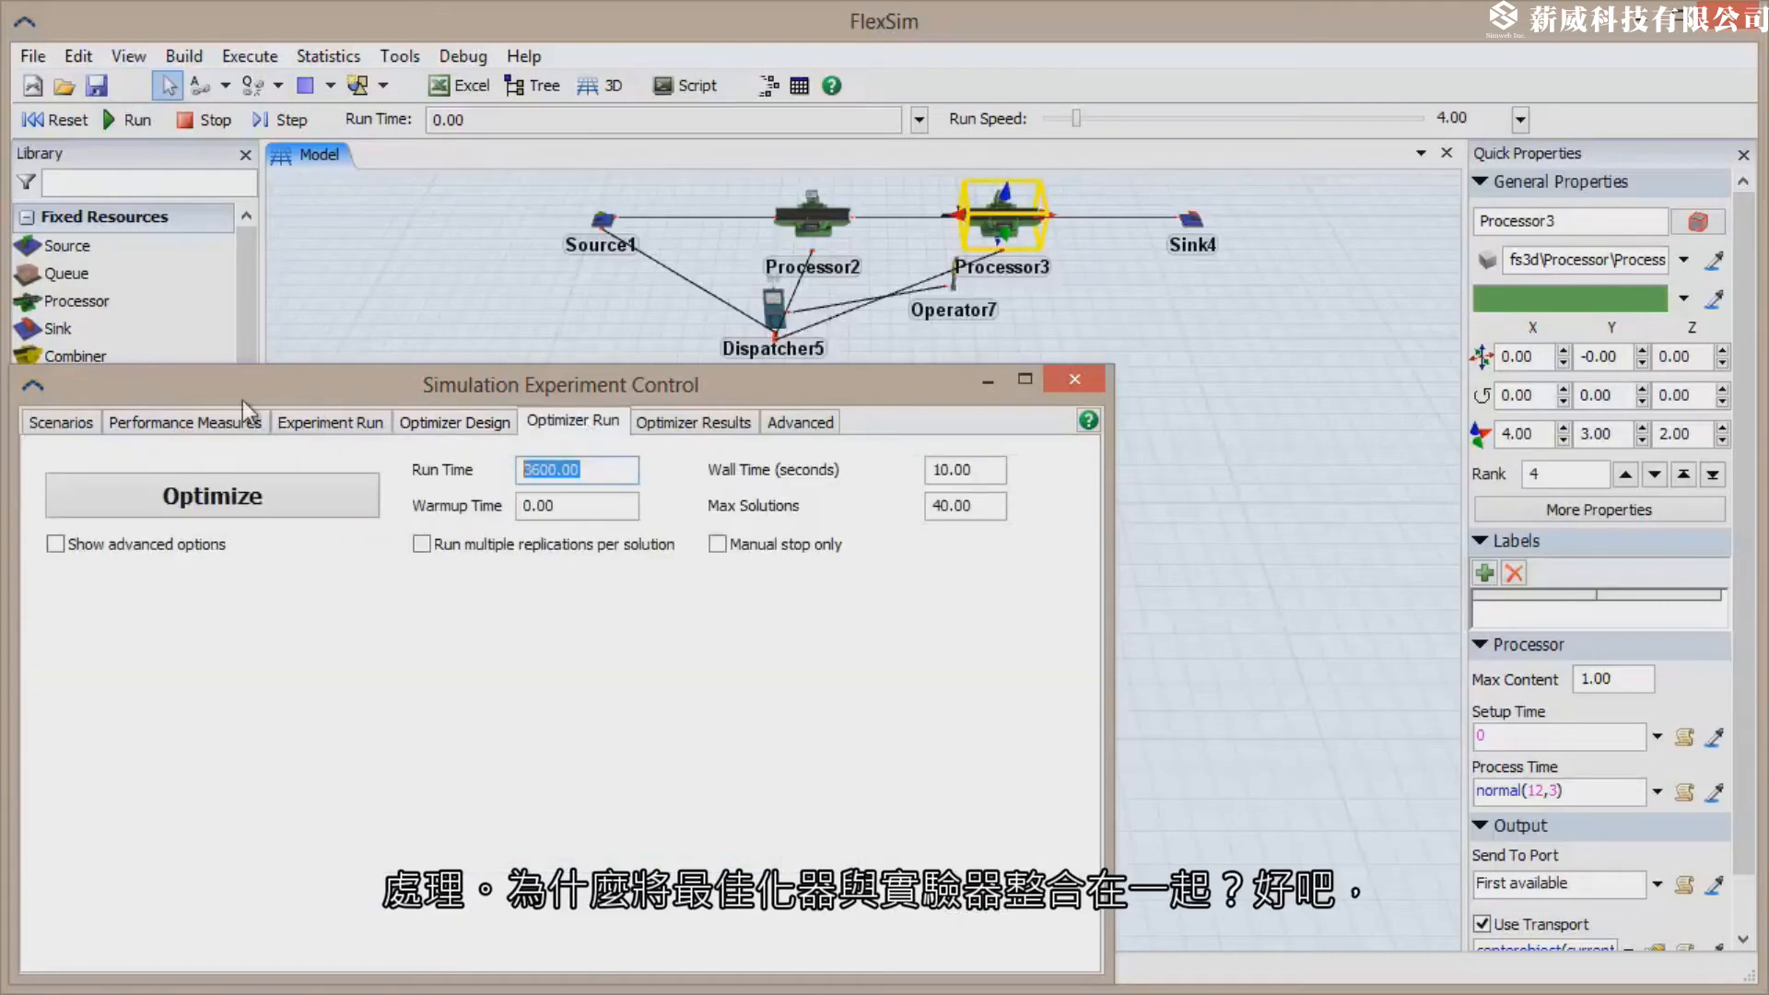
Run the optimizer with run time 10000, wall time 0 and at most 100 solutions.
type("10000")
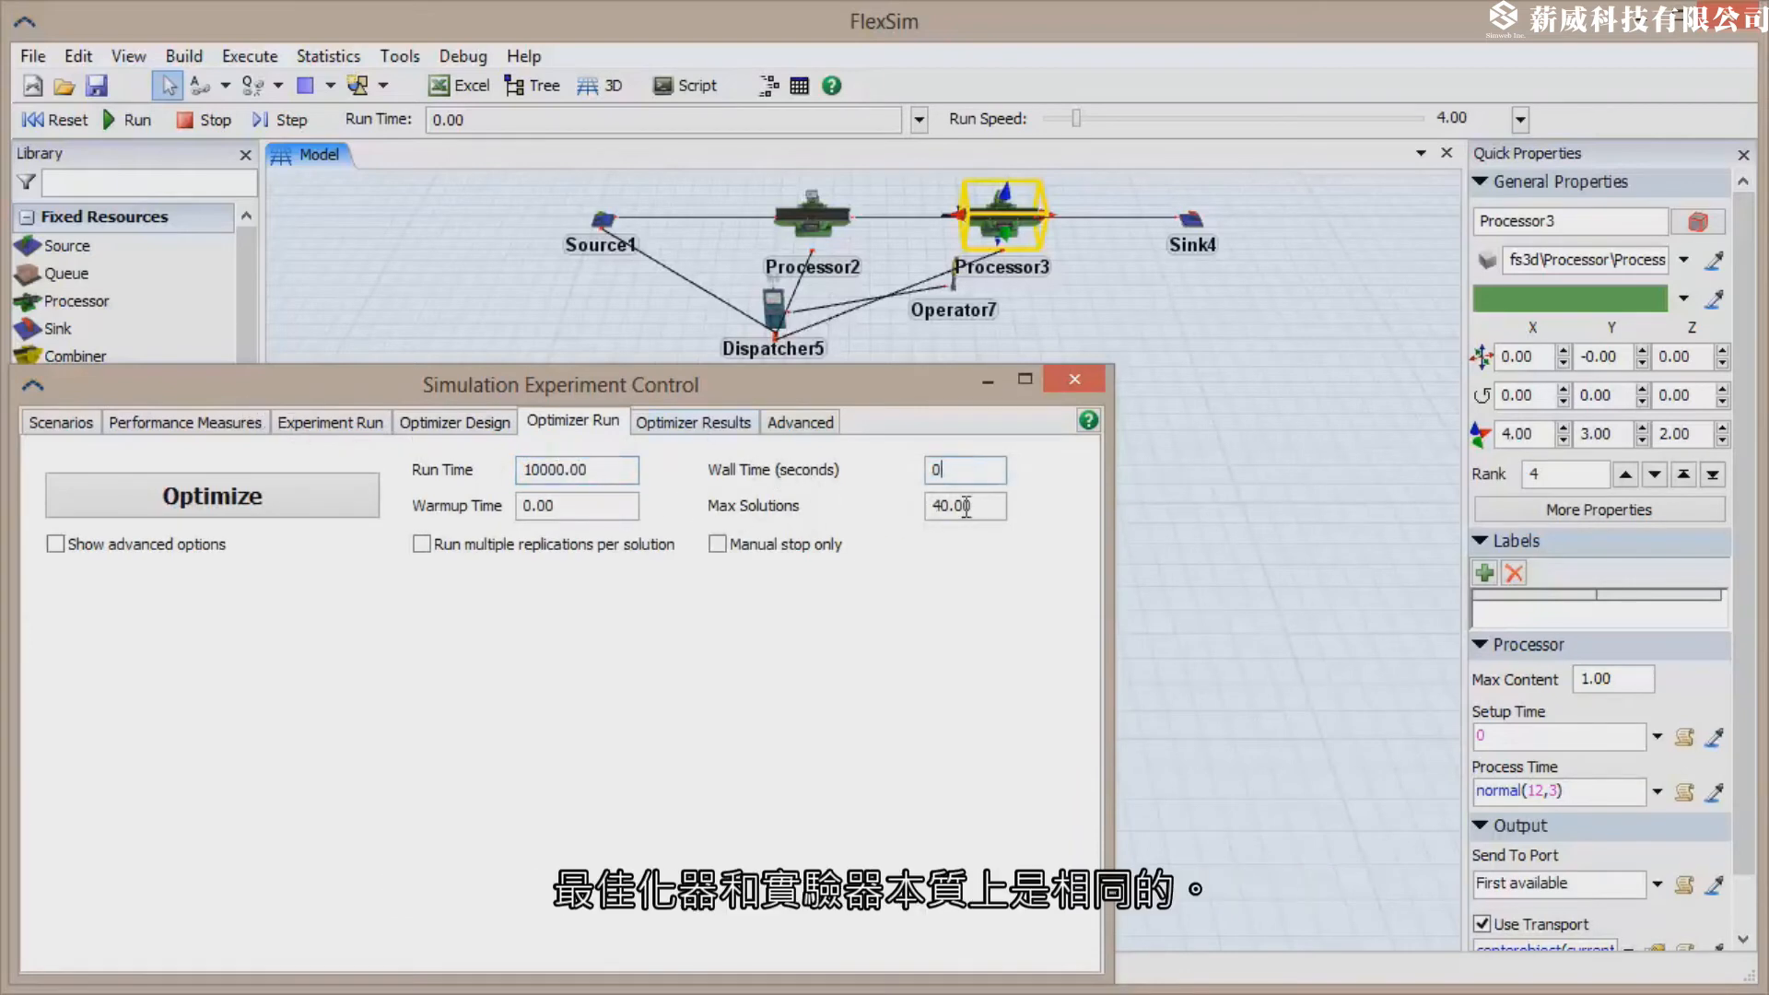
type("100")
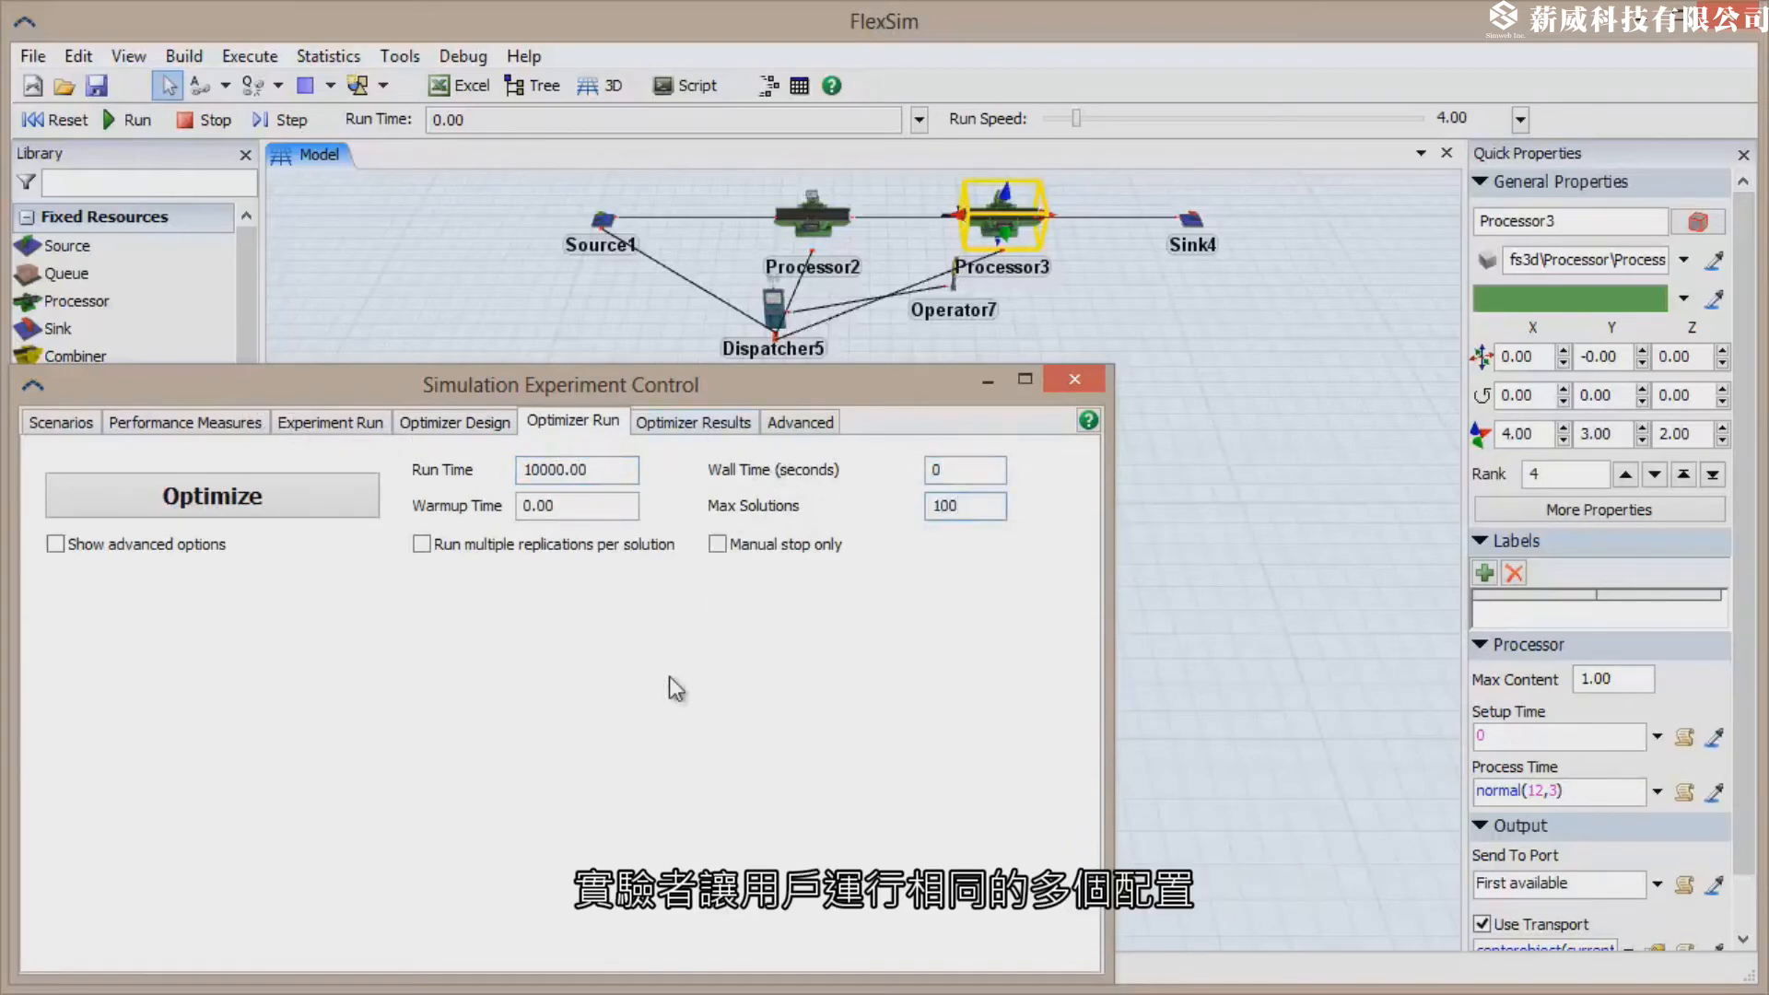
left_click(694, 422)
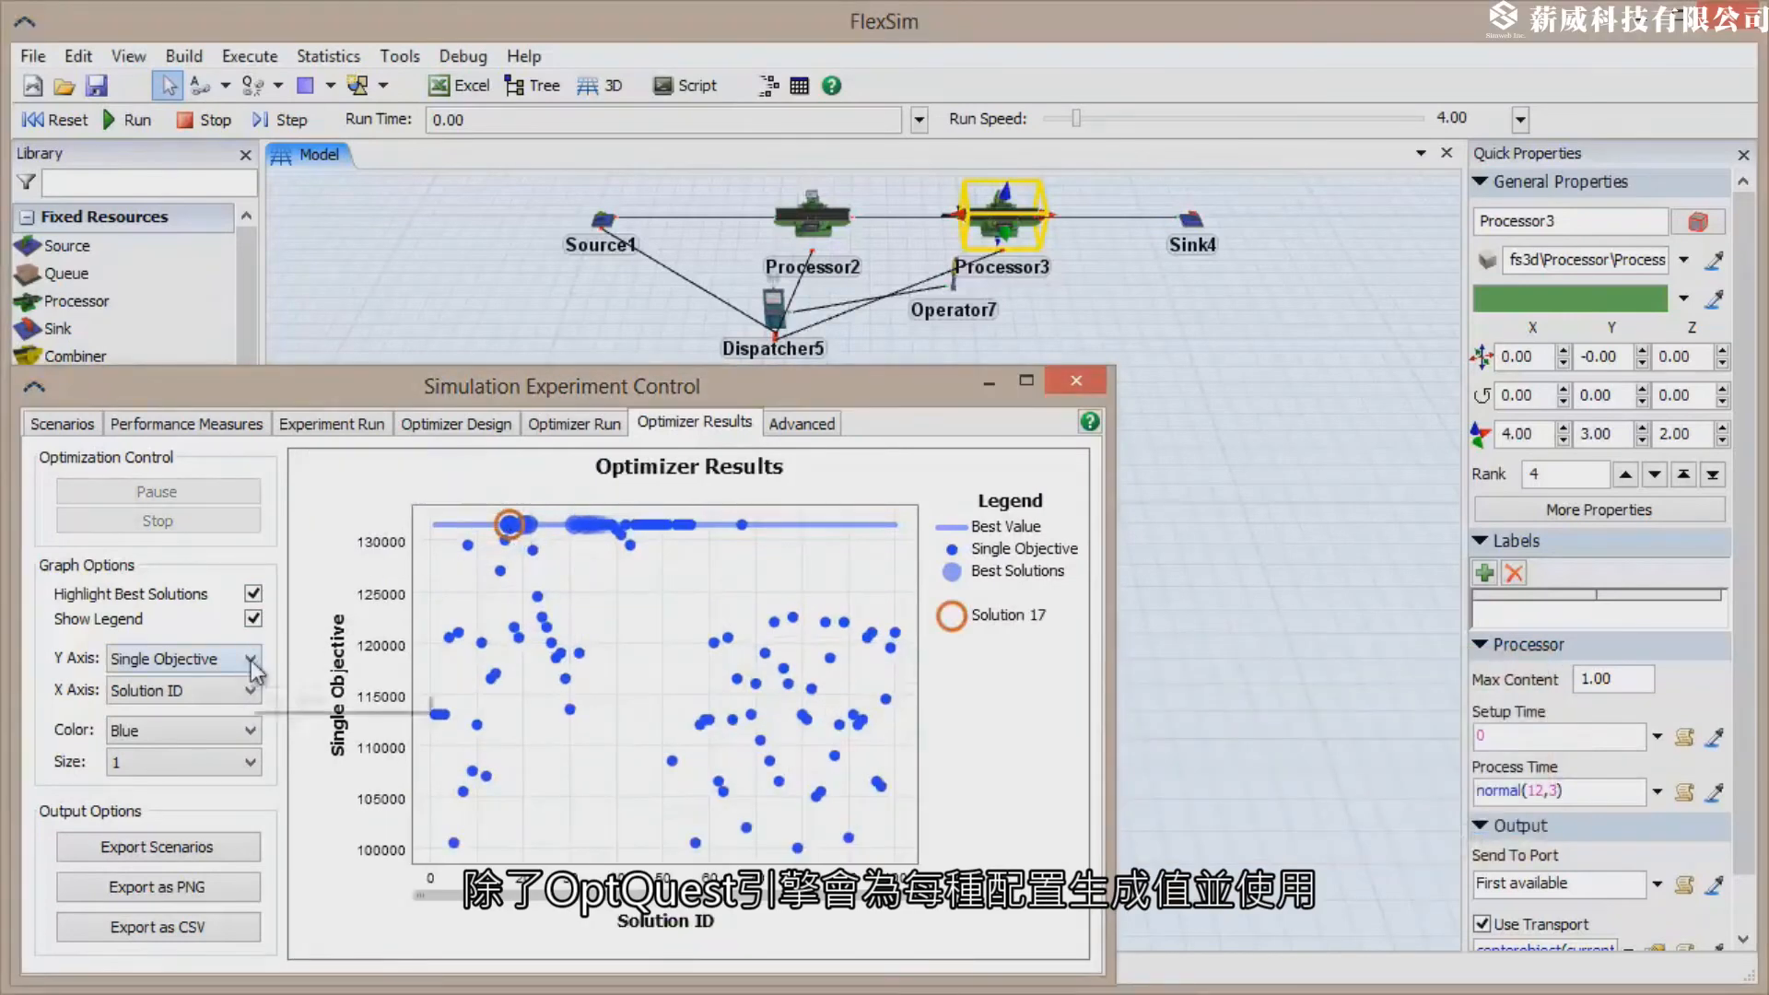
Plot Proc3X against Proc2X and review the Scenarios tab with Solution 17 as default.
left_click(180, 658)
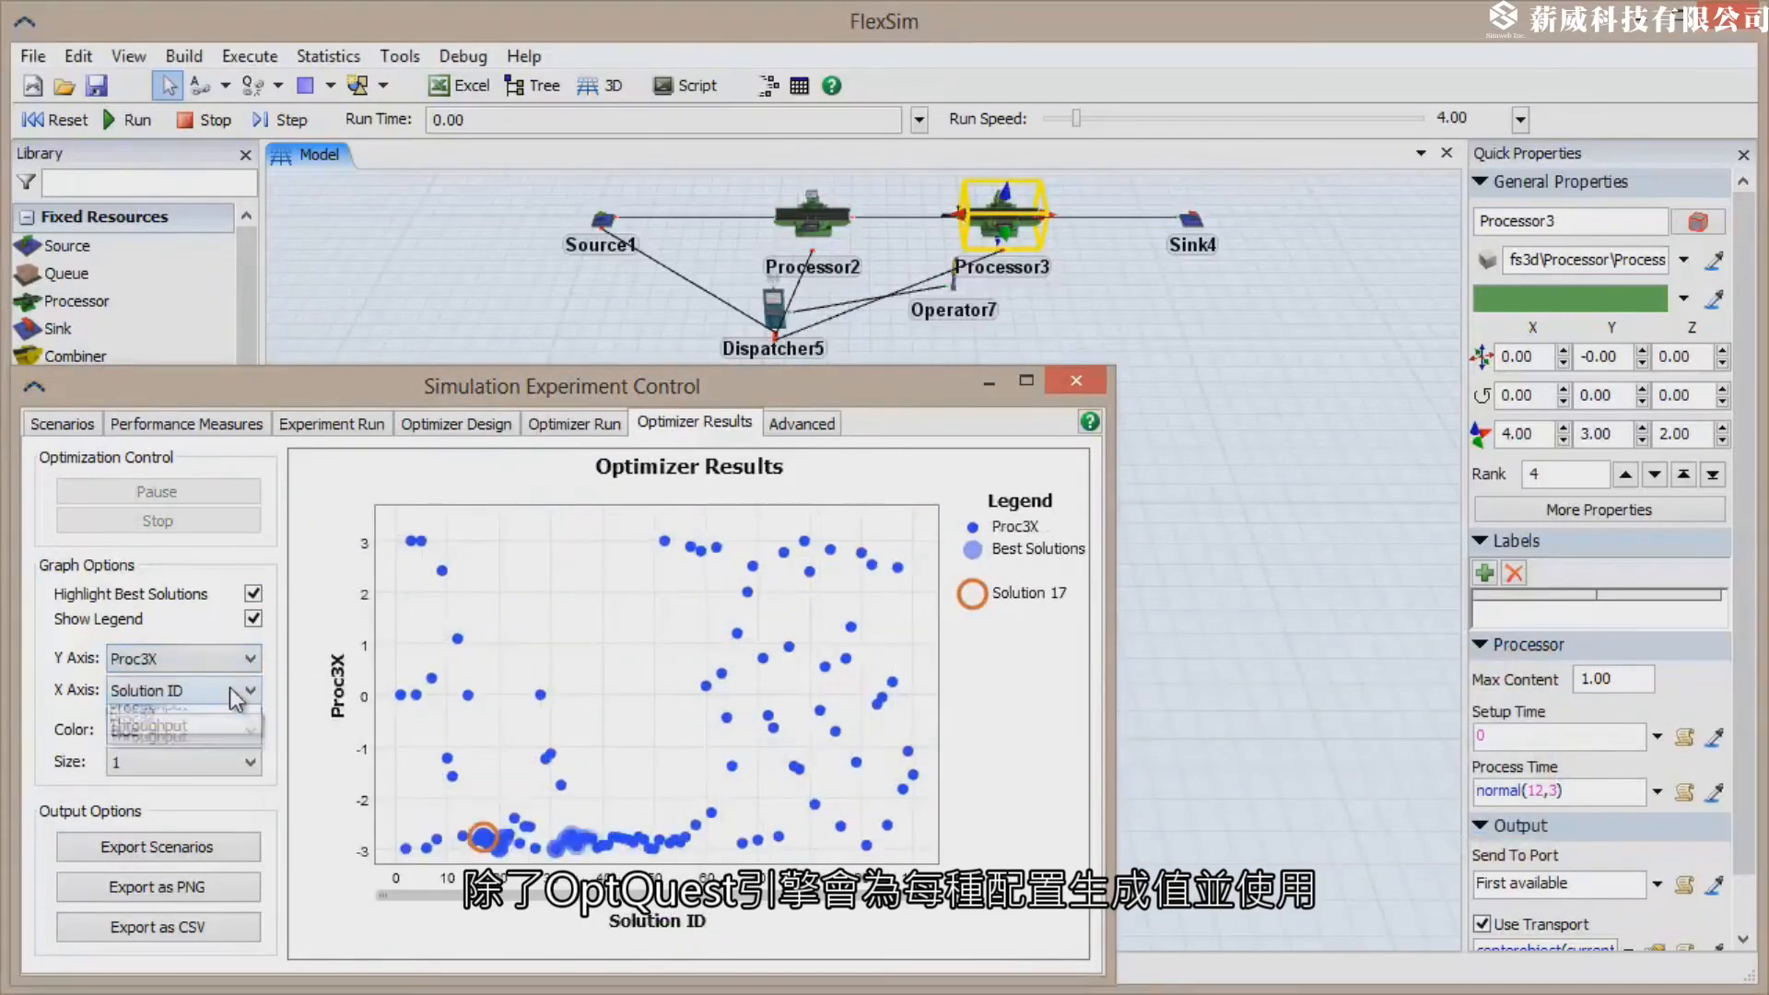
left_click(147, 724)
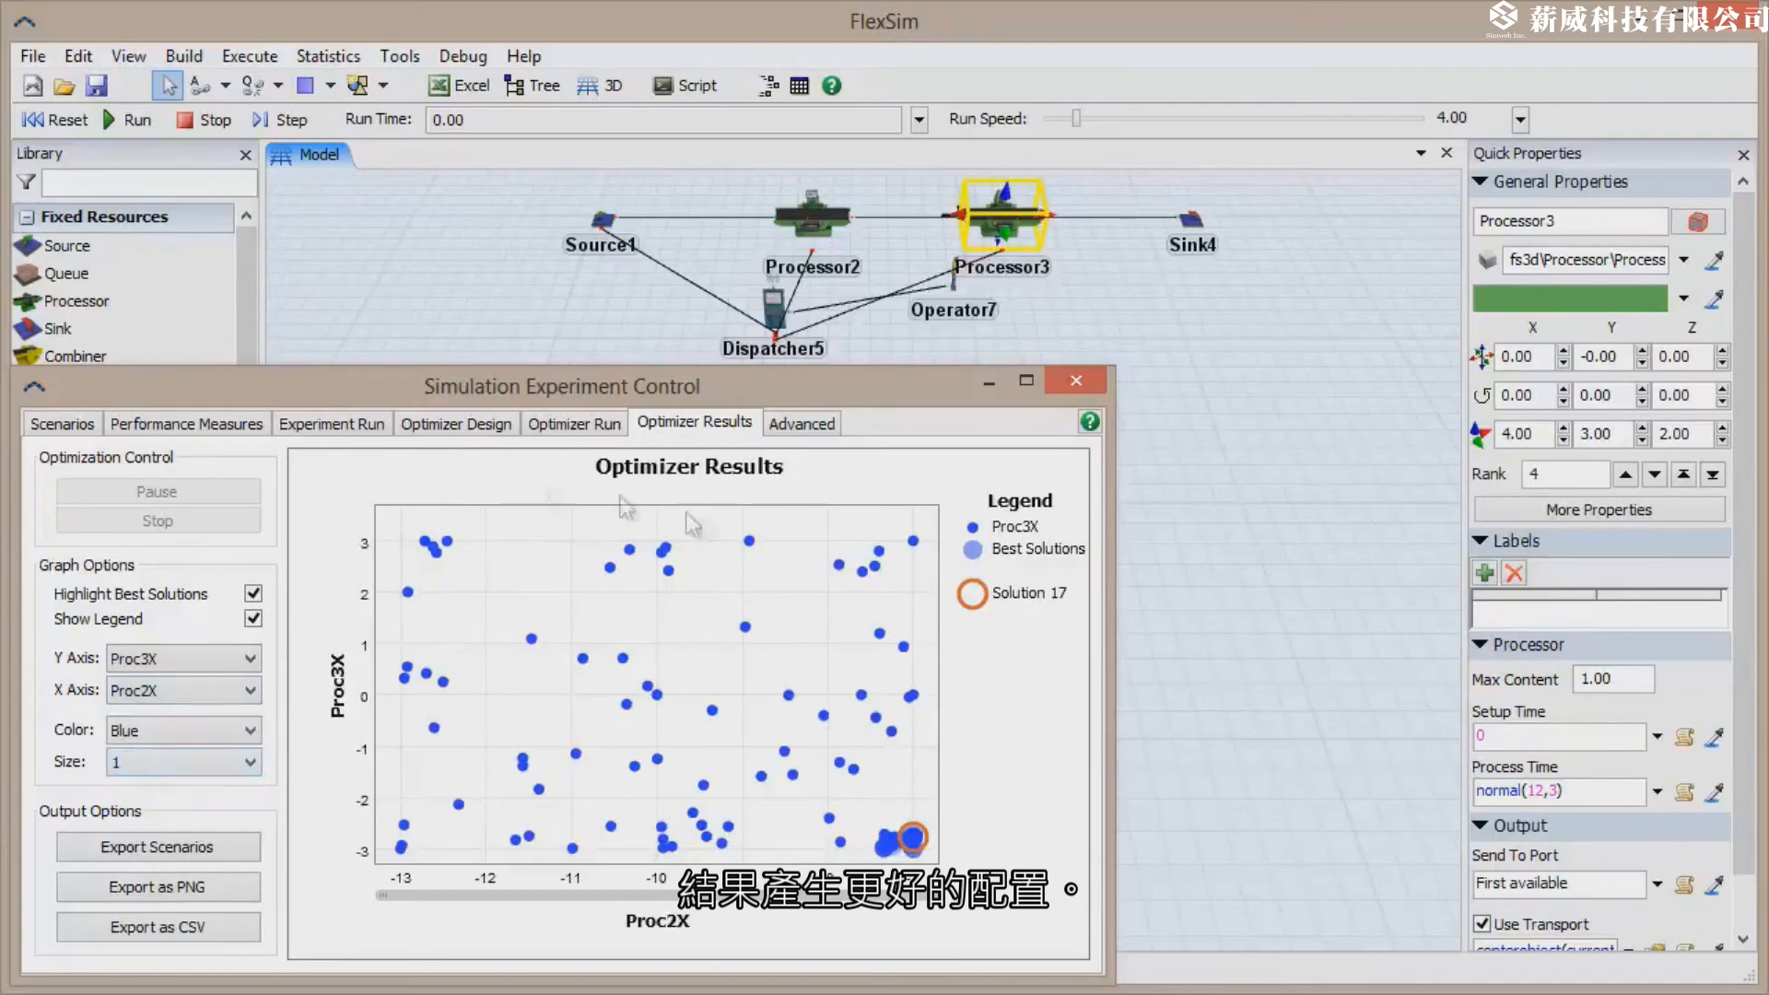
left_click(63, 424)
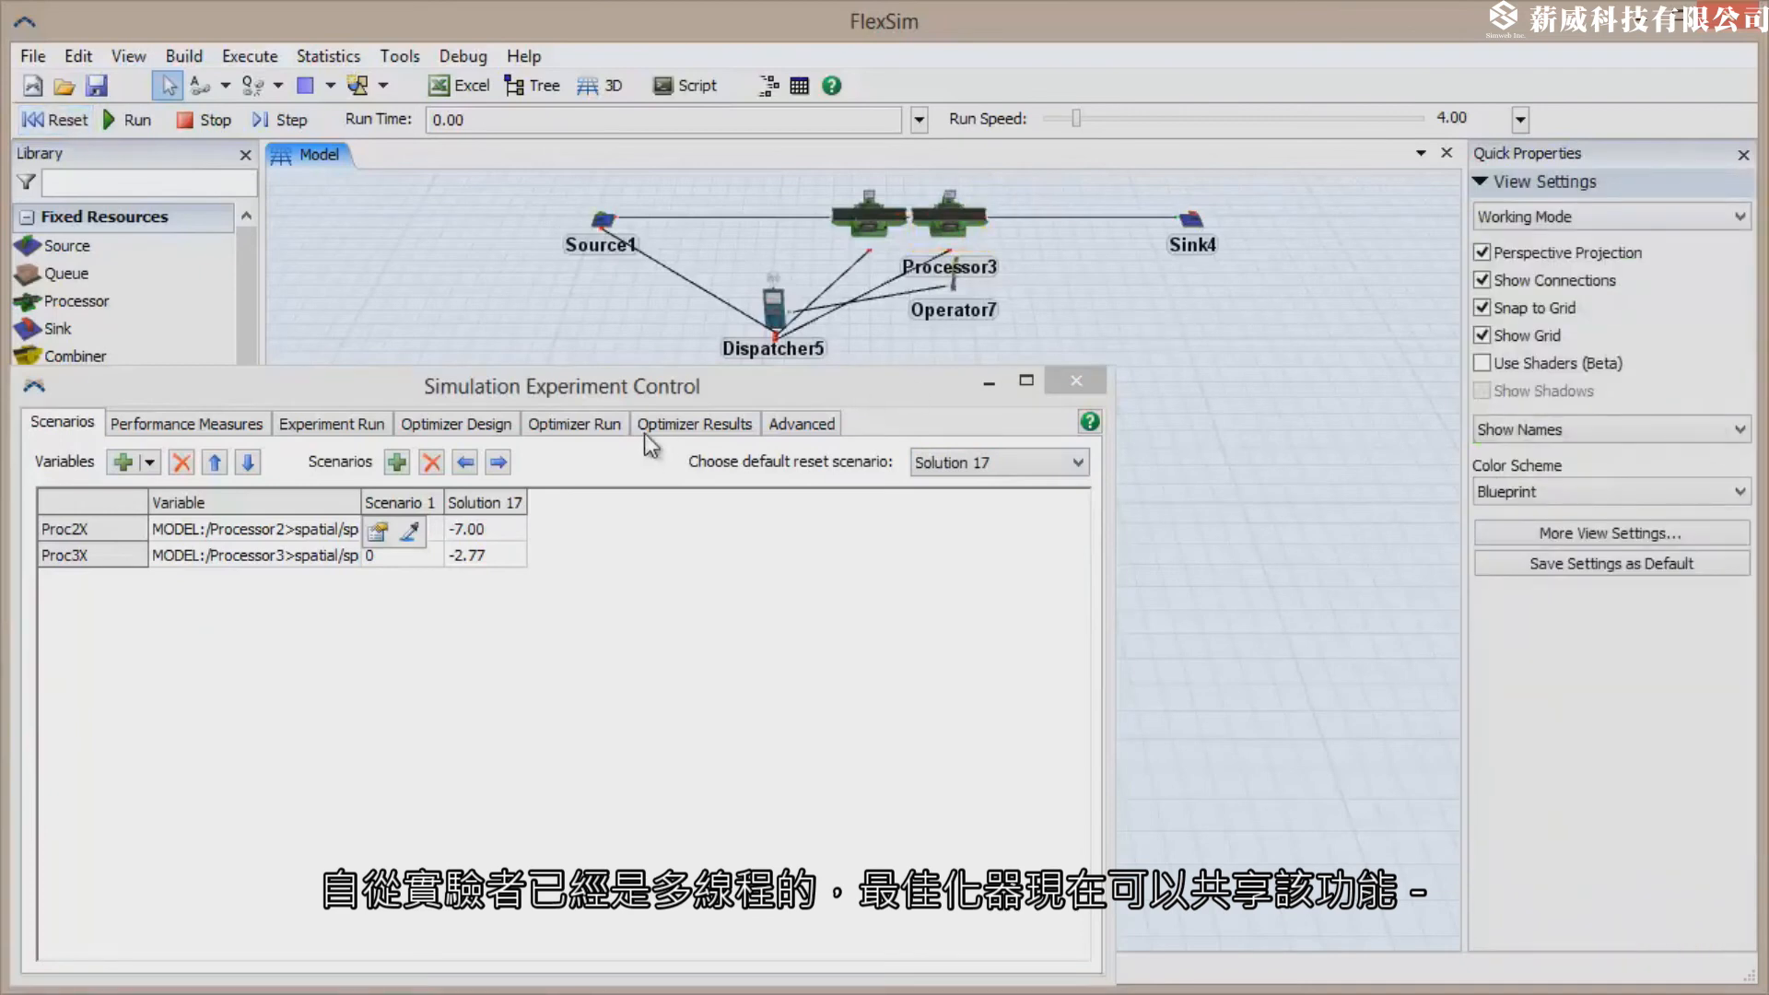
Replot the optimizer results as Throughput against Revenue.
left_click(694, 423)
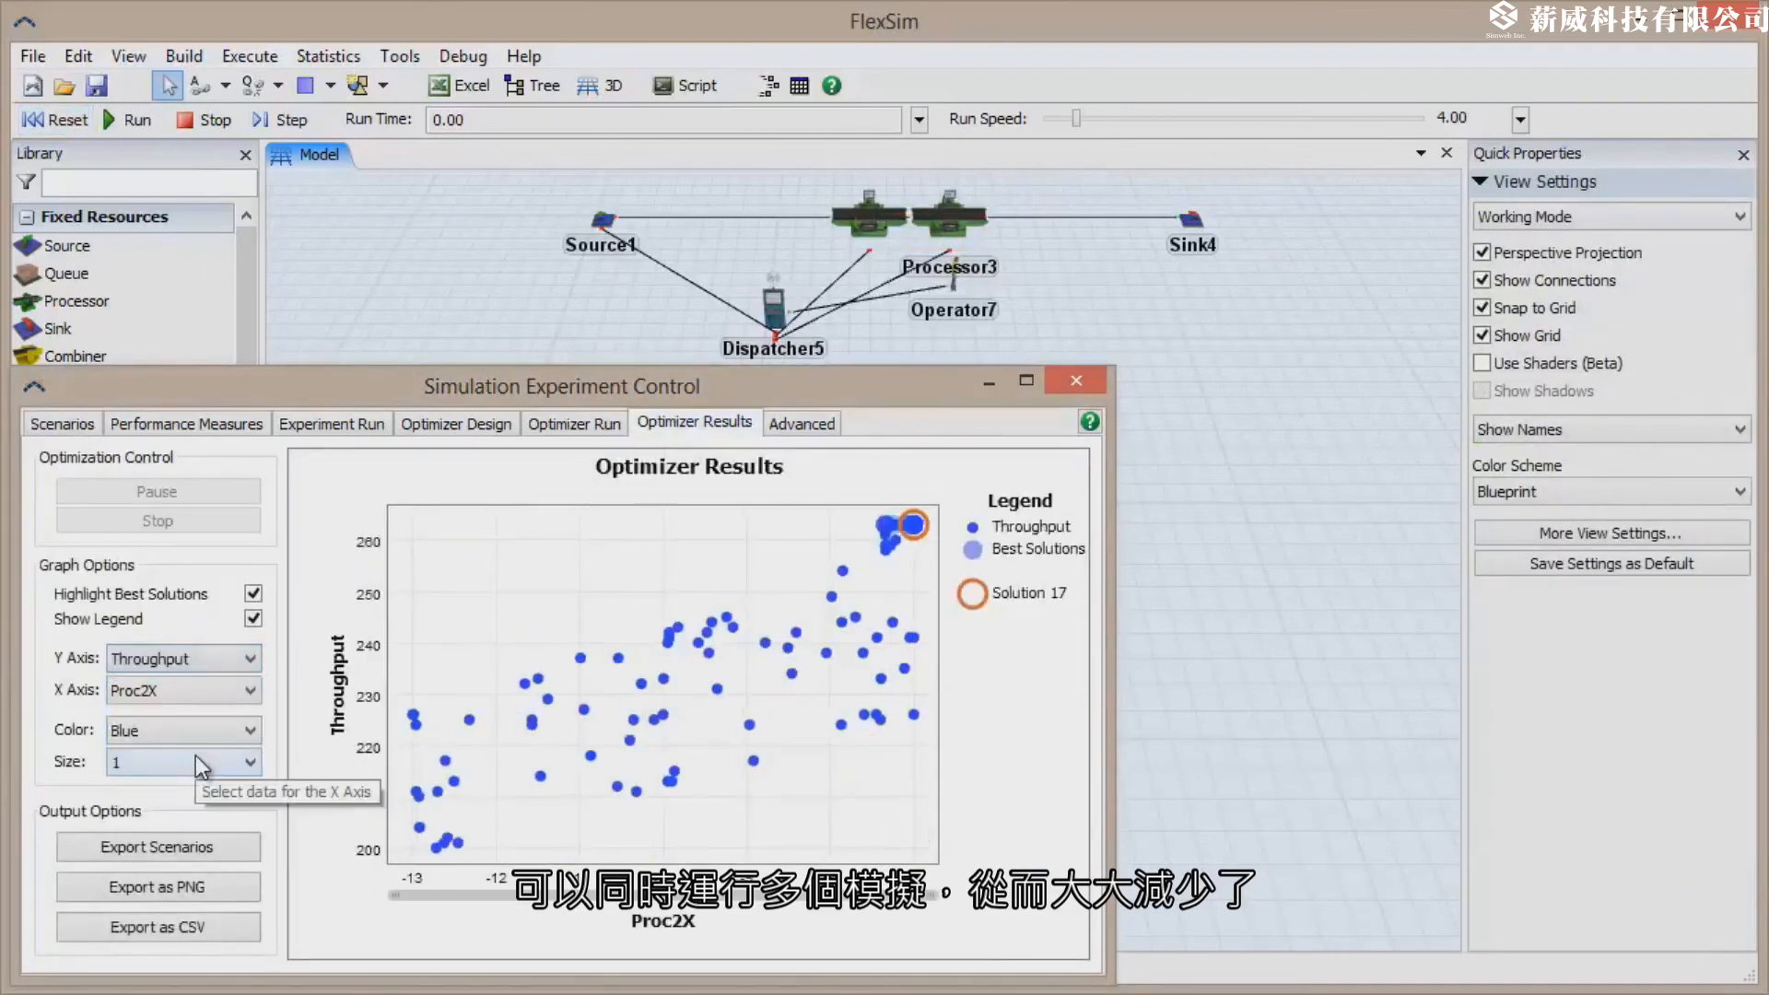
left_click(180, 689)
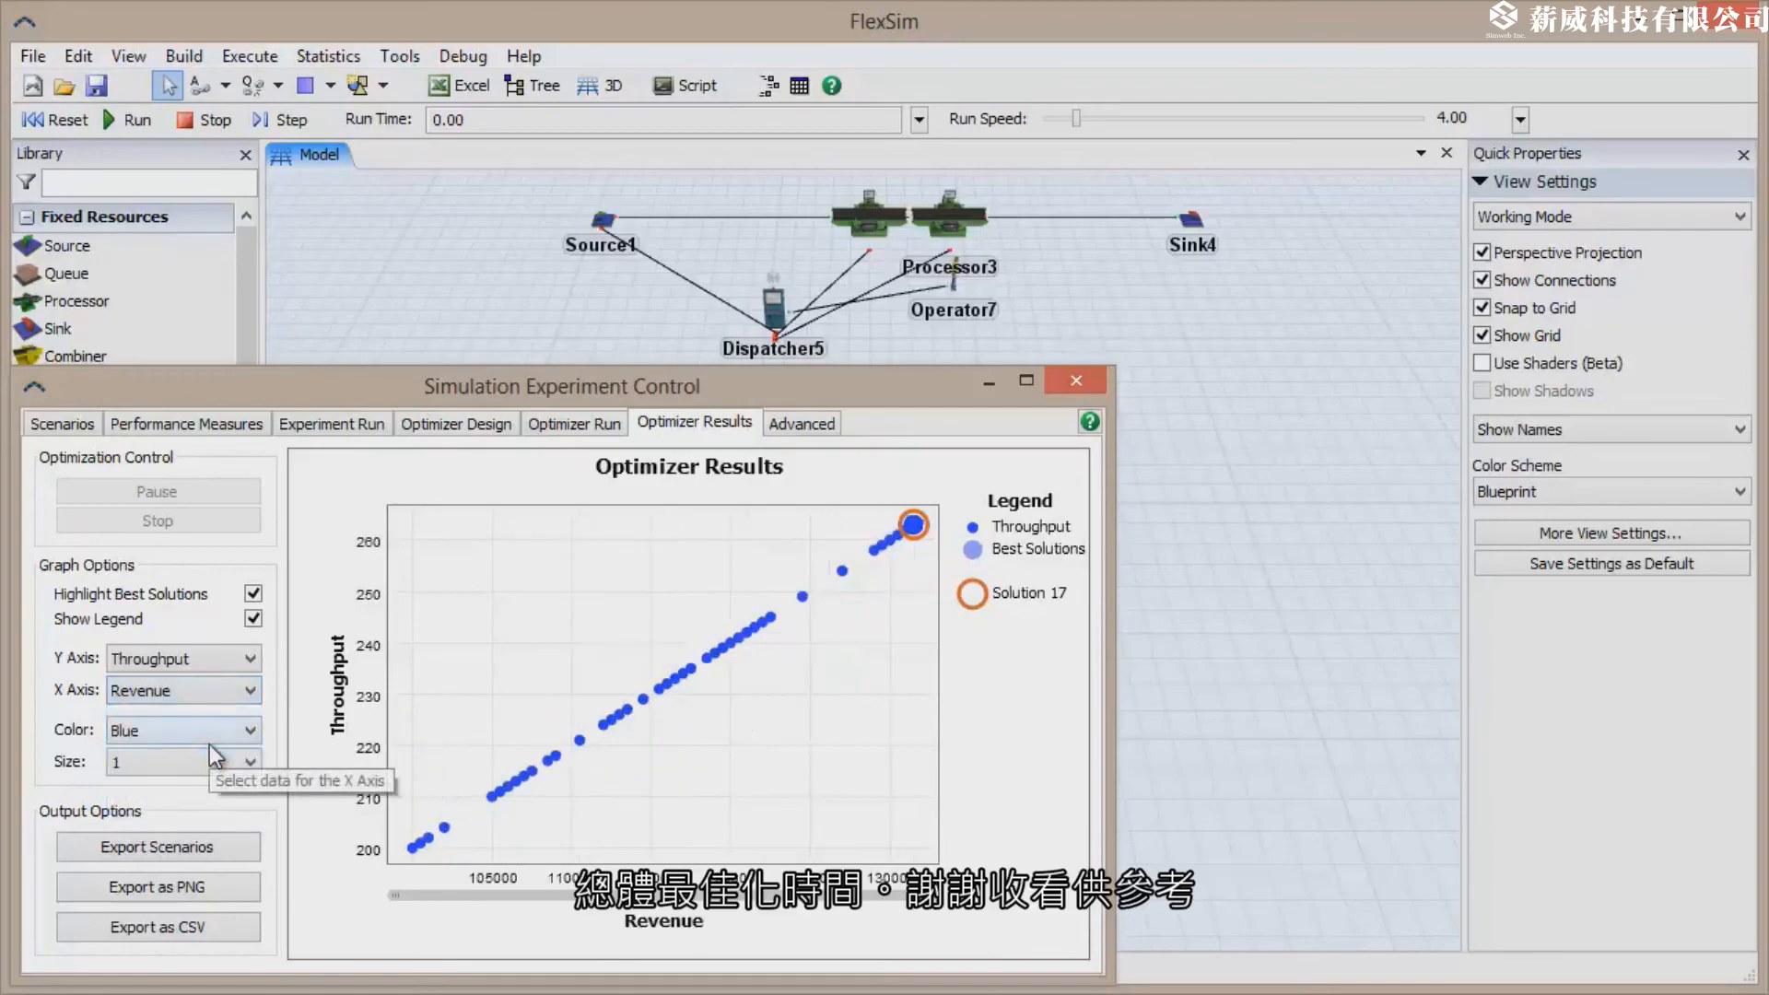